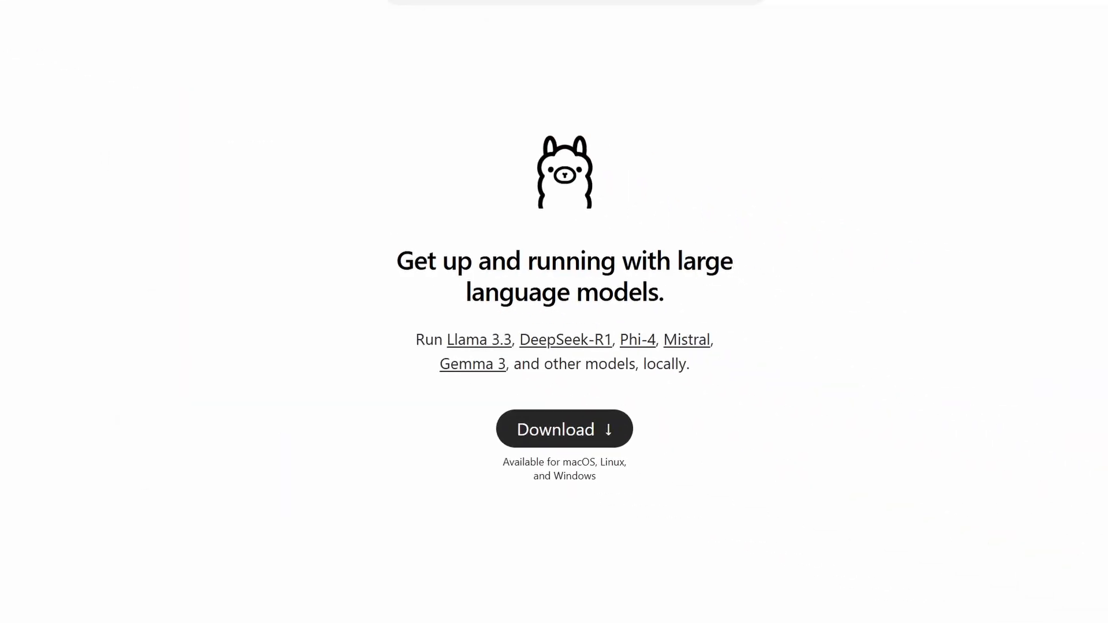
mouse_move(588, 445)
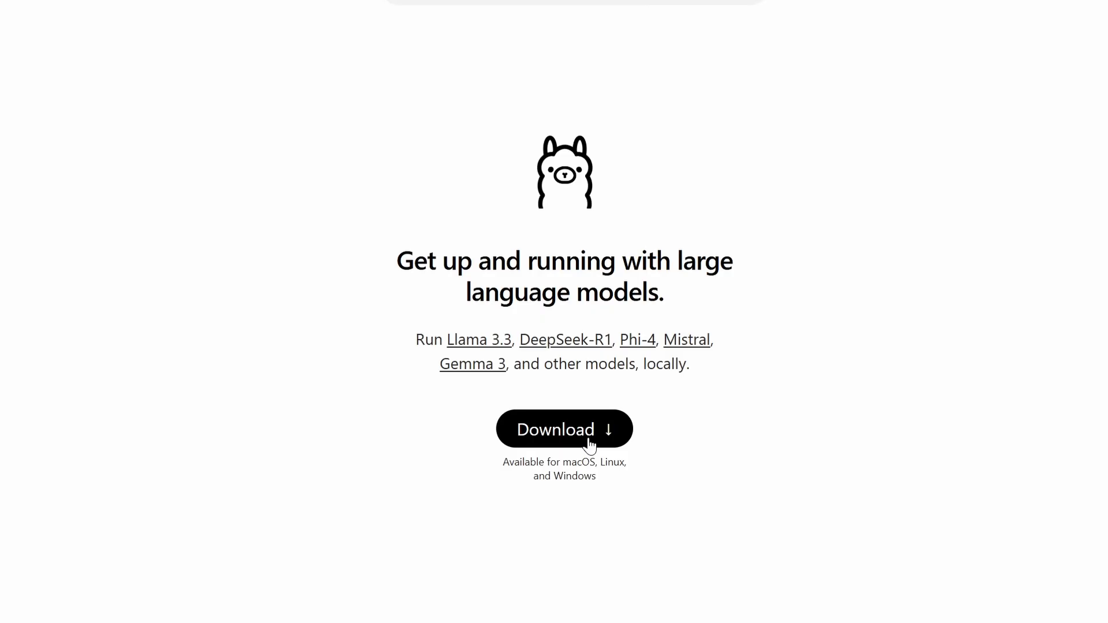
Step: Download the Ollama 0.6.3 Windows installer from ollama.com and launch its setup wizard
left_click(563, 429)
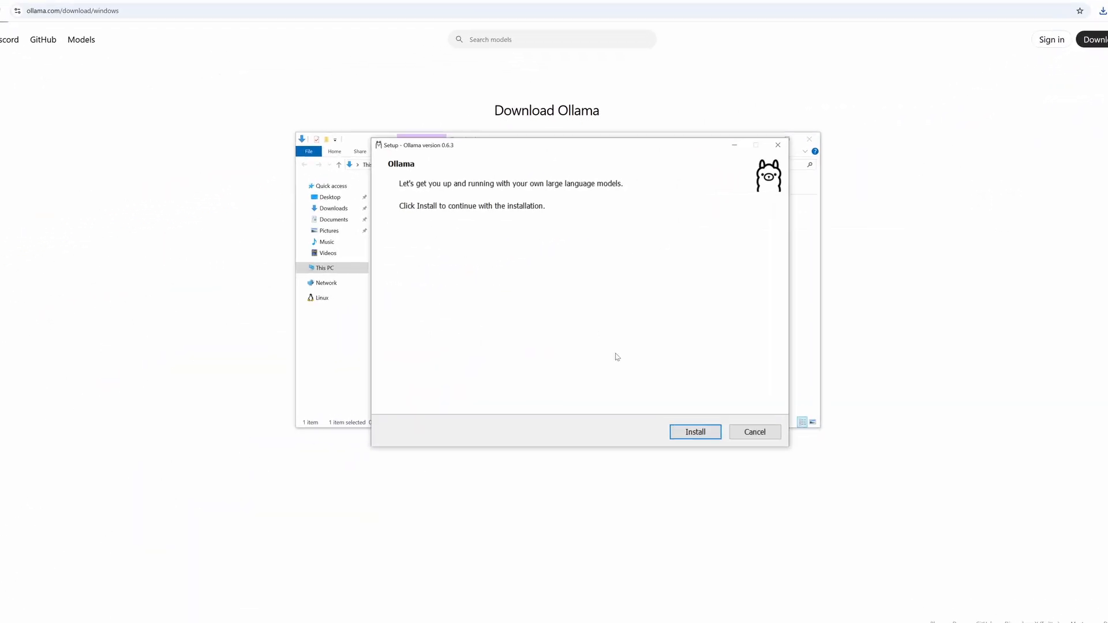
Step: Run the Ollama Setup installation through to completion
left_click(695, 432)
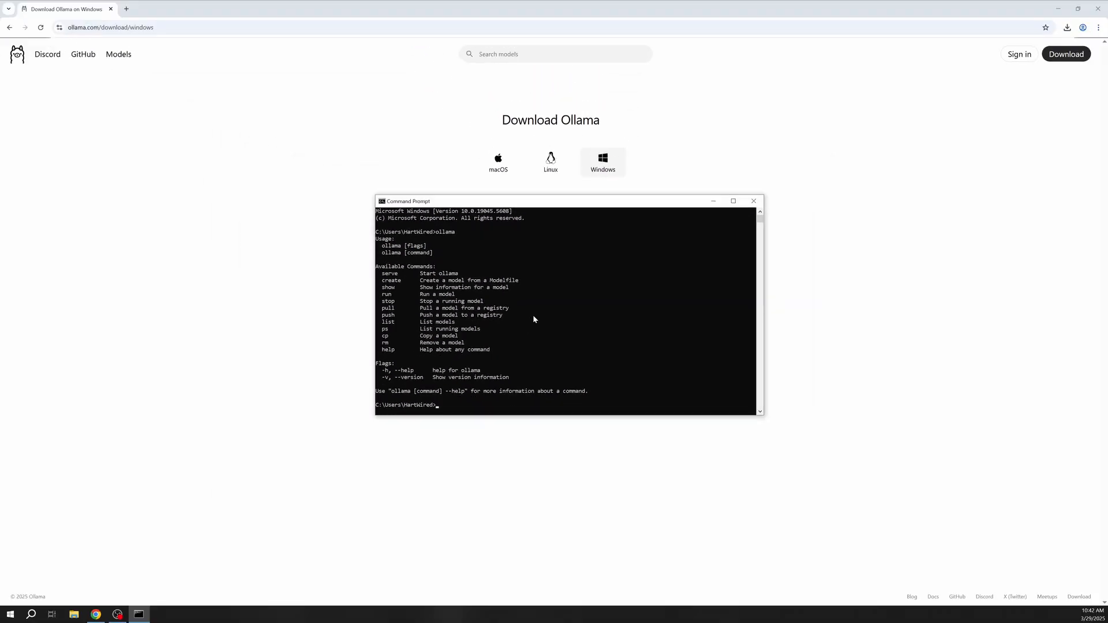
Step: Run the ollama command in Command Prompt to show its usage and available commands
type("ollama")
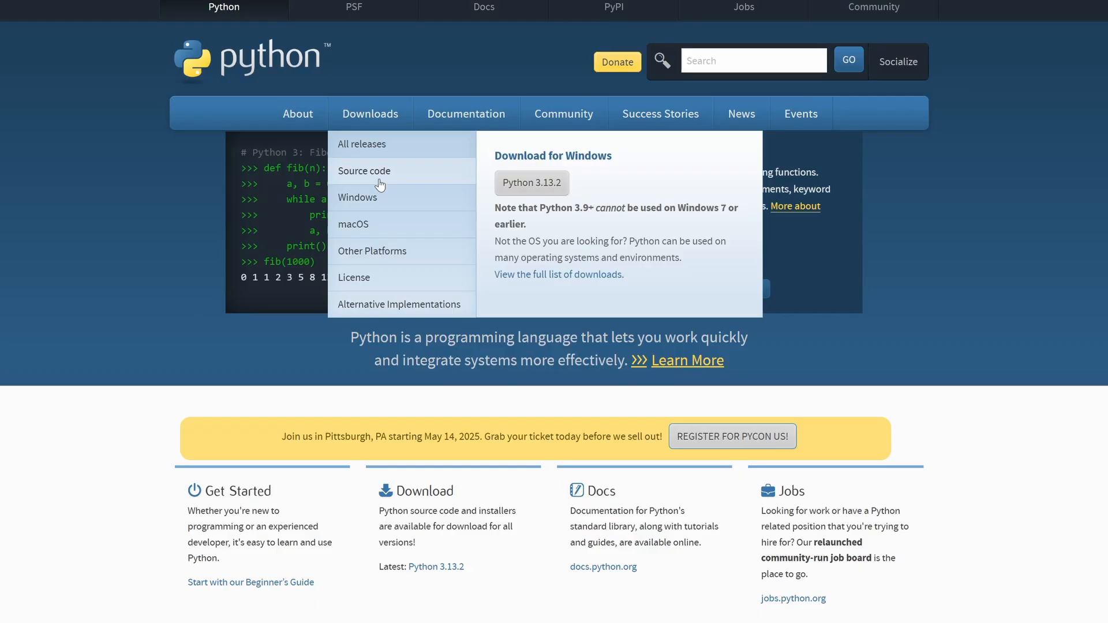
Step: From python.org's Windows releases, download the Python 3.11.9 64-bit installer and open it
left_click(358, 198)
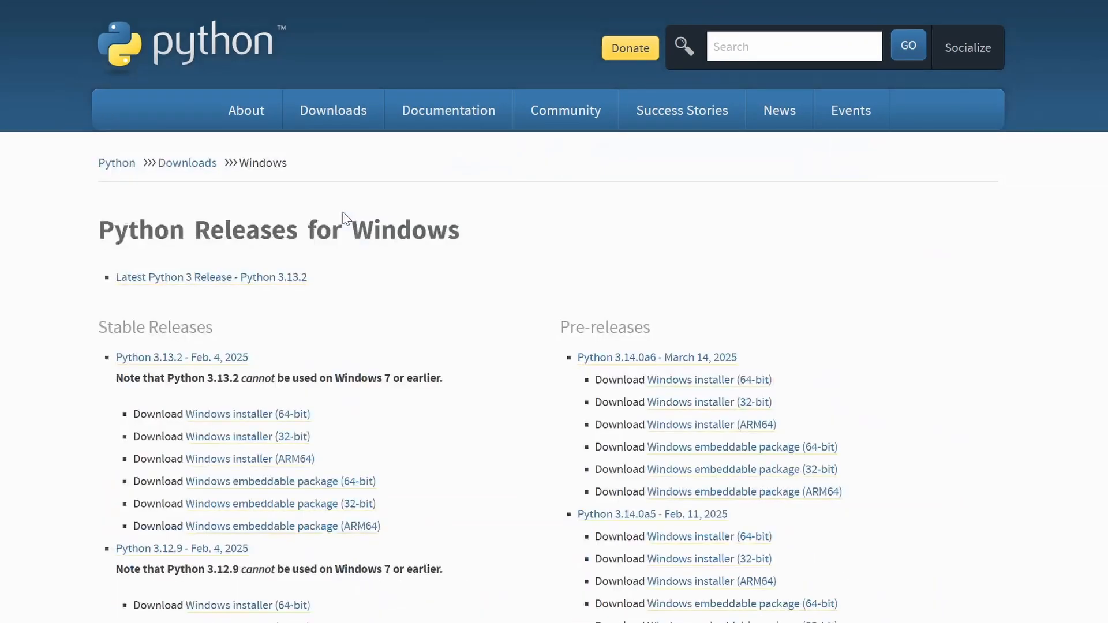
scroll("down", 3)
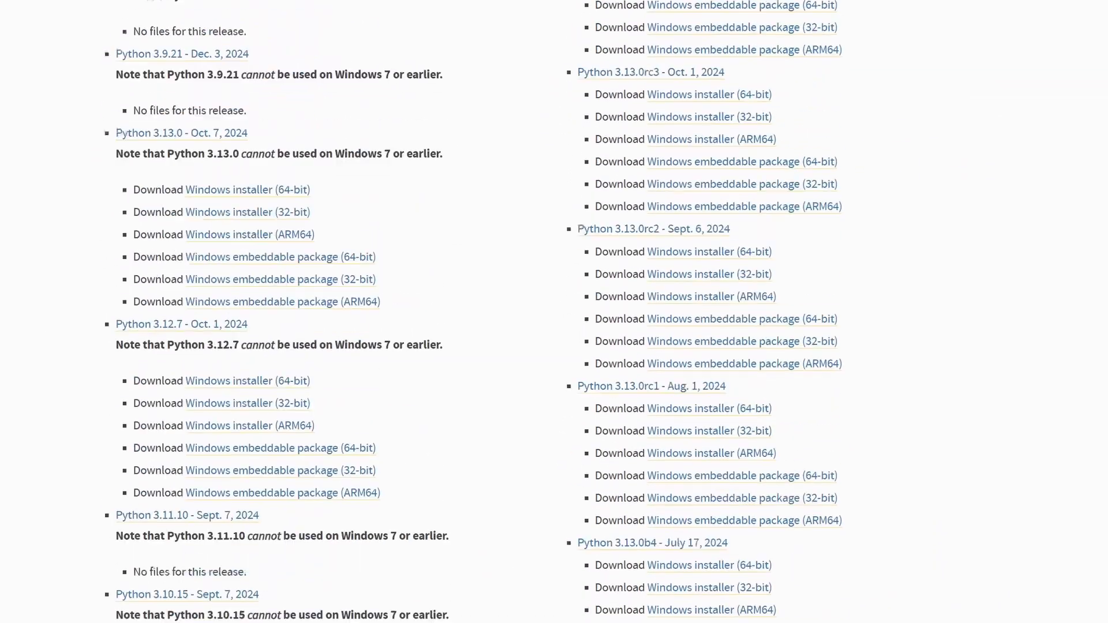
scroll("down", 3)
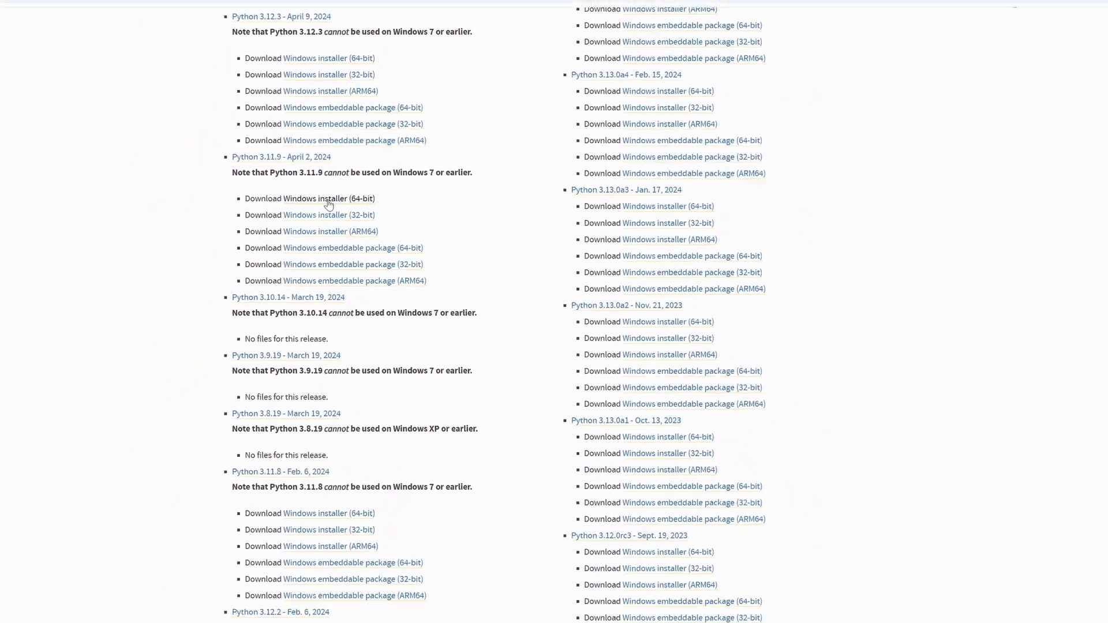
left_click(327, 198)
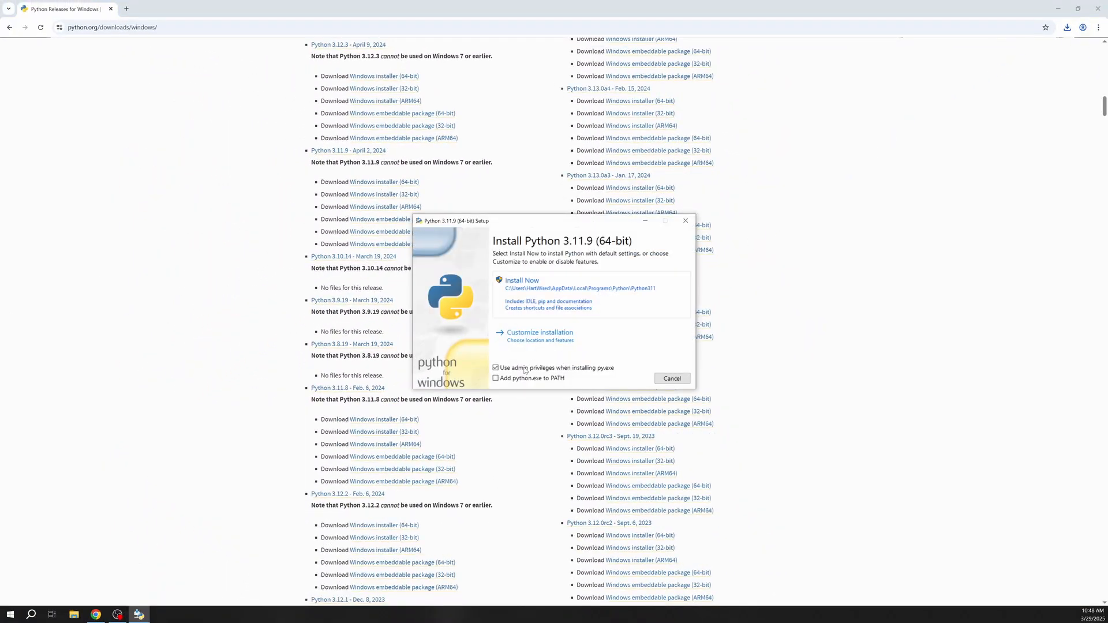
Step: Install Python 3.11.9 with 'Add python.exe to PATH' enabled using Install Now
left_click(431, 449)
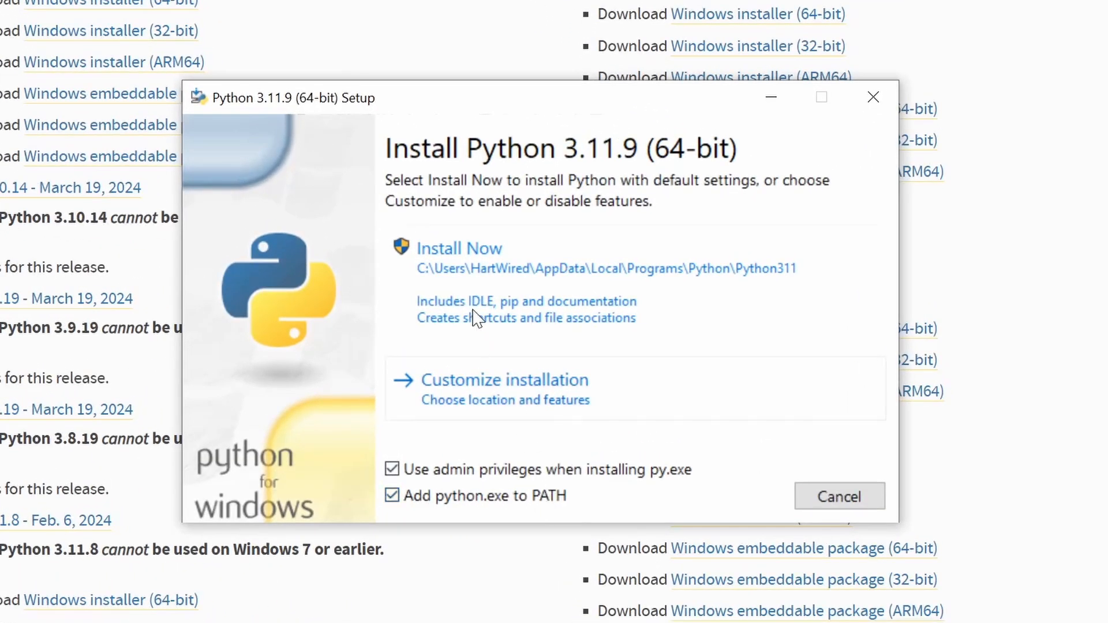
left_click(459, 248)
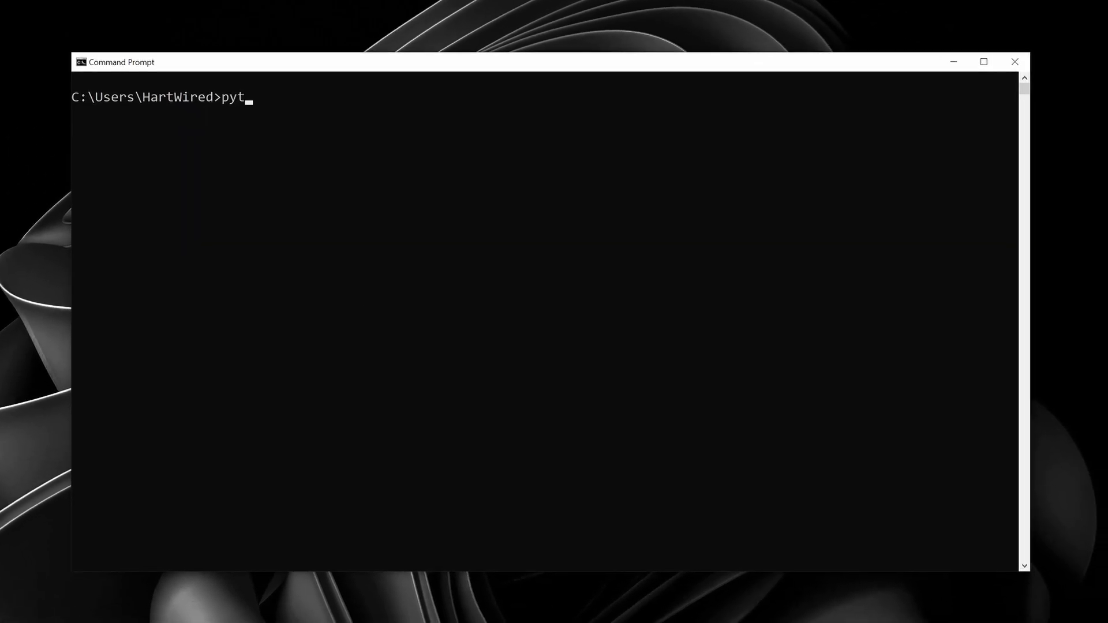
Step: Check python -V reports 3.11.9, then run pip install open-webui
type("hon -V")
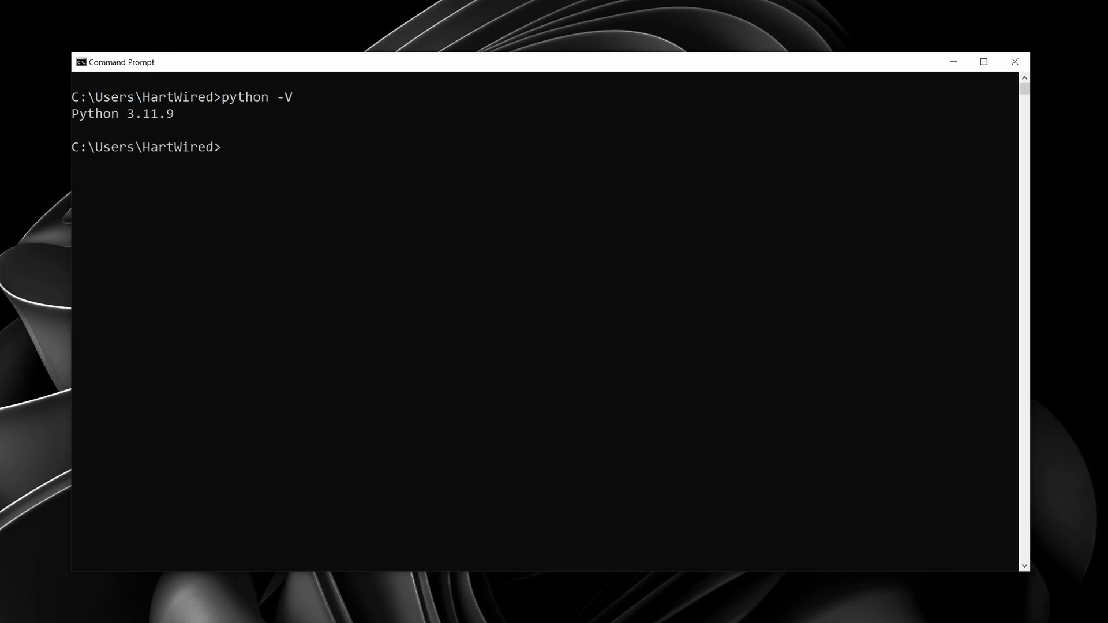
type("pip inst")
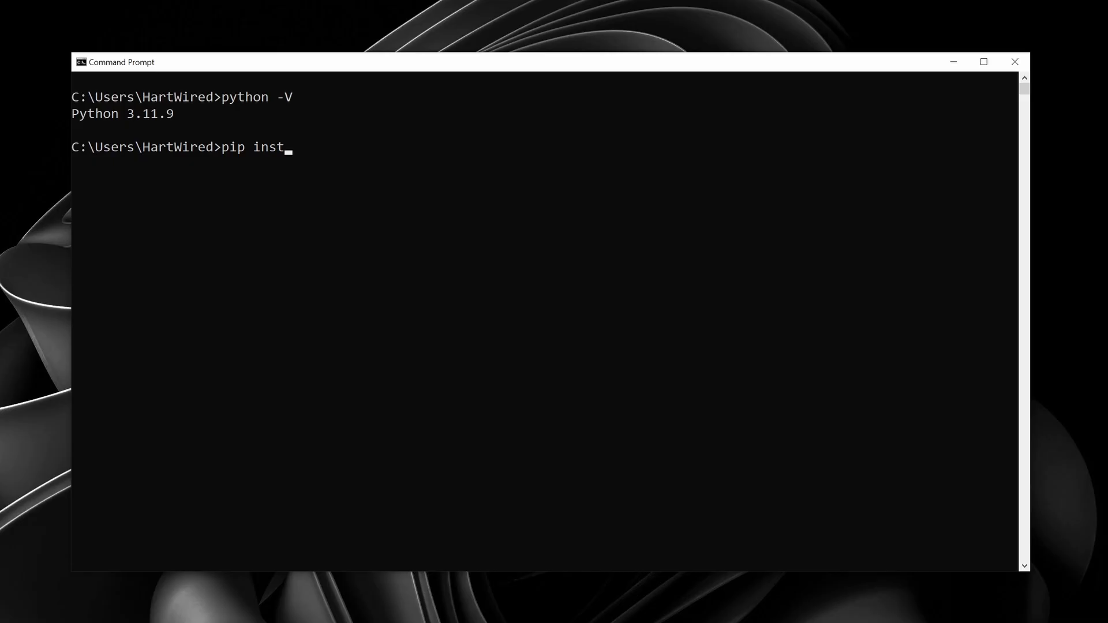
type("all open")
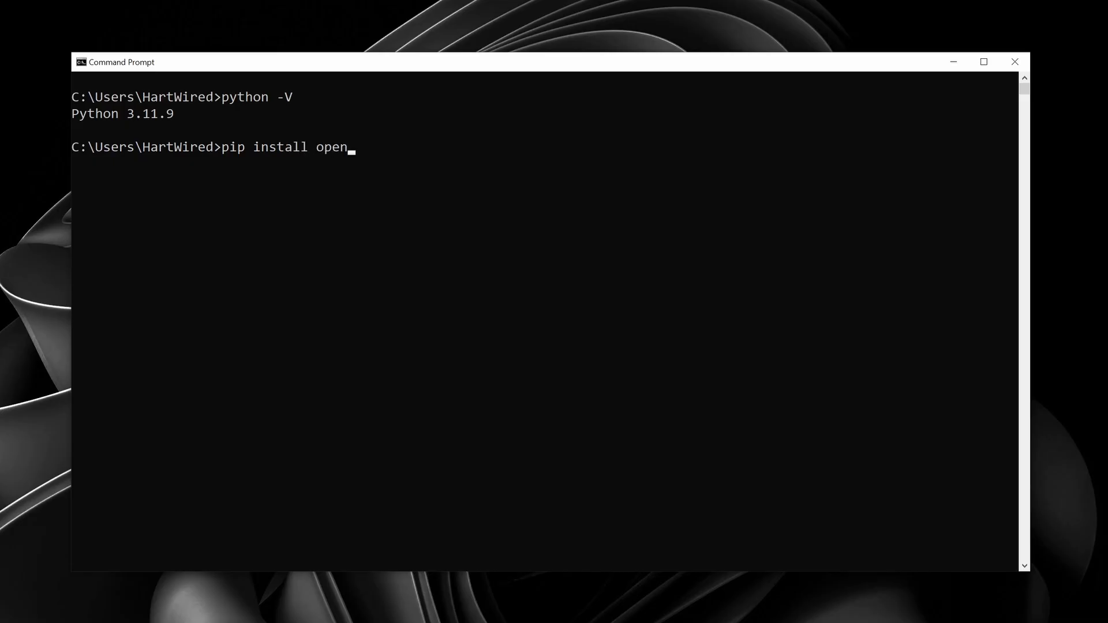
type("-webu")
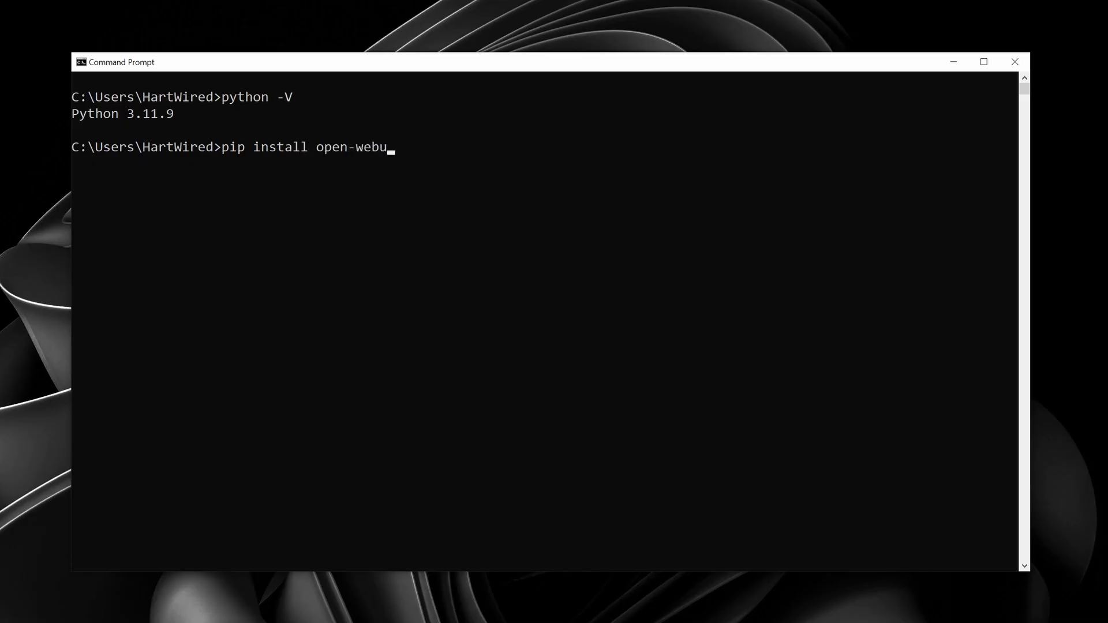
key("enter")
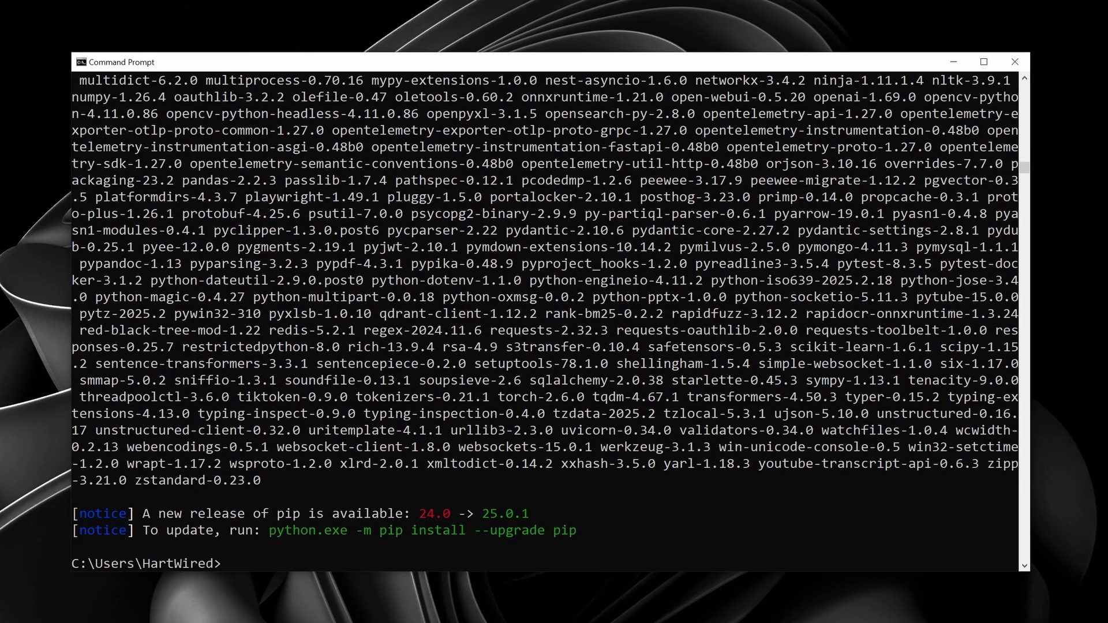
Step: Enter the open-webui serve command to start the Open WebUI server
type("open-w")
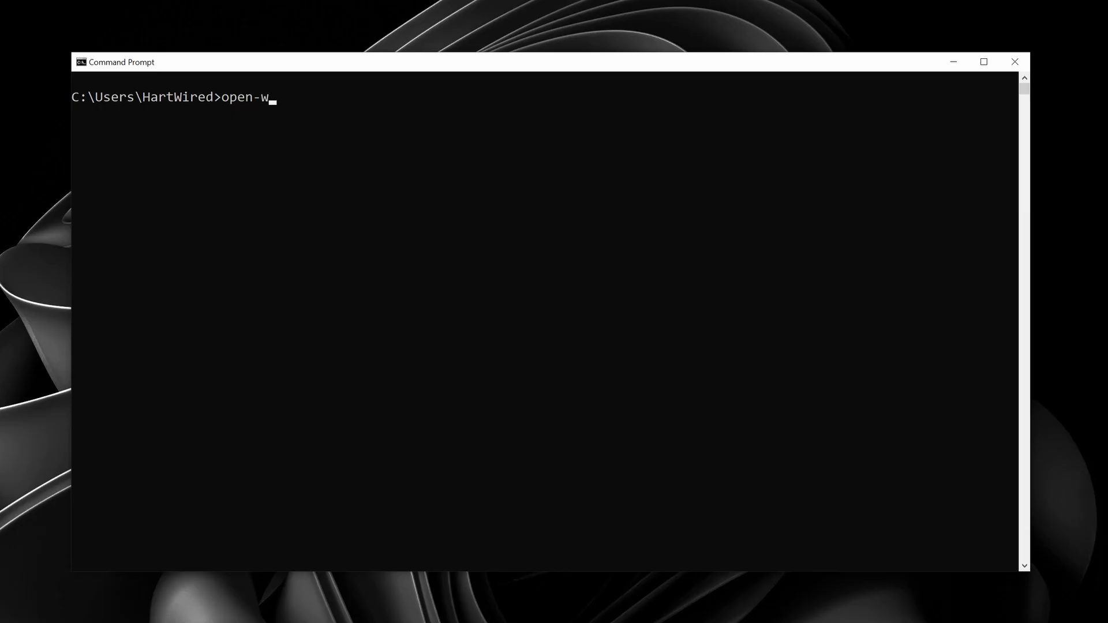
type("ebui serve")
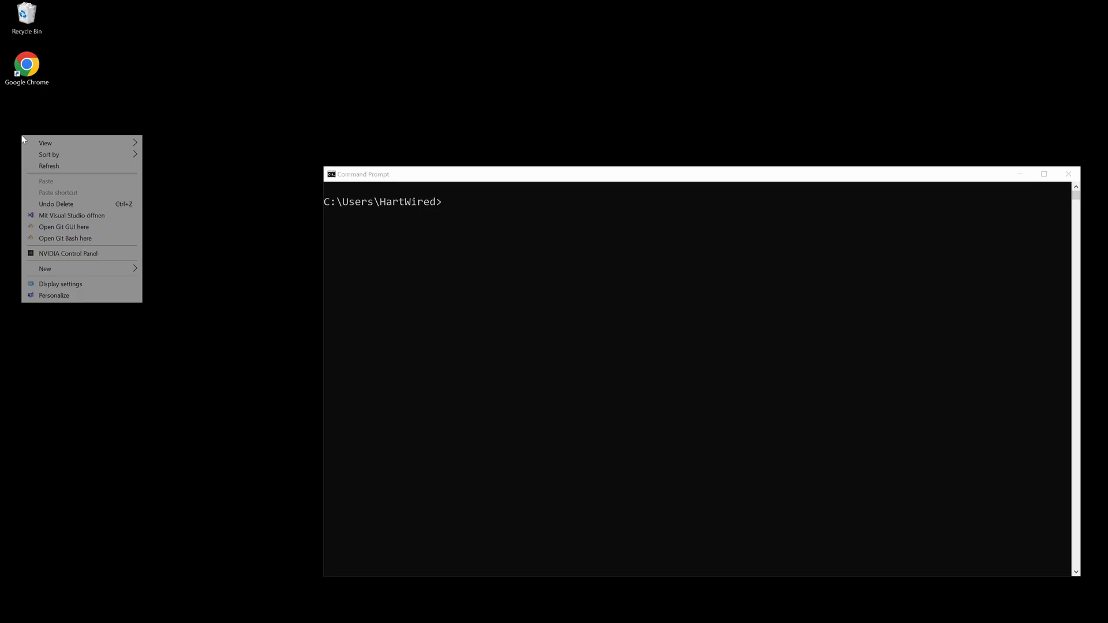
Step: Create a new text document on the desktop named OpenWebUI.bat
left_click(45, 269)
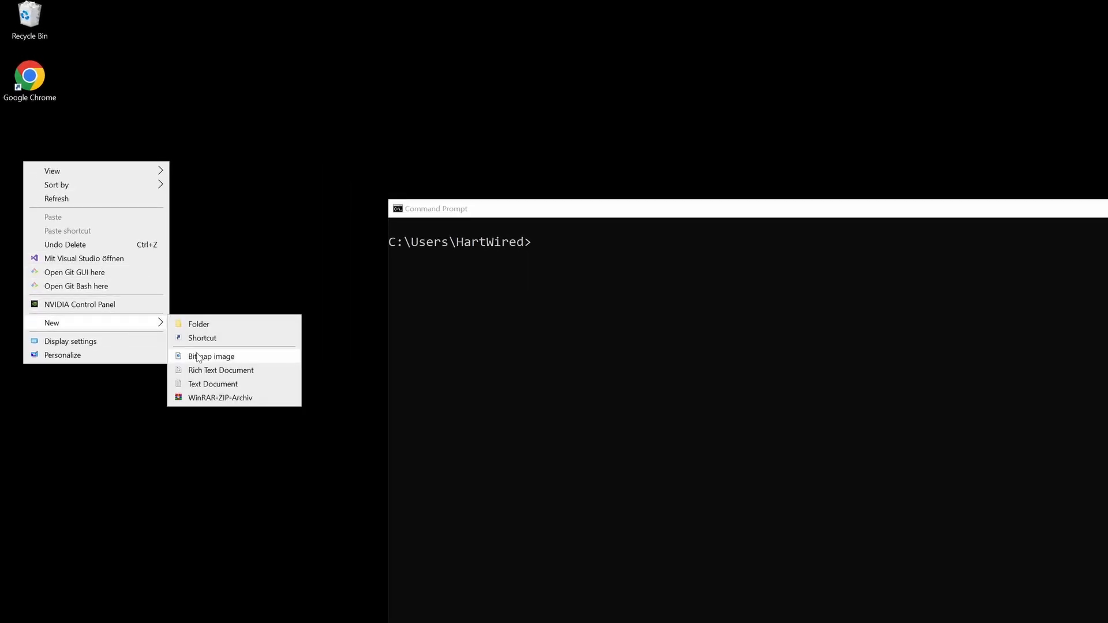
left_click(212, 383)
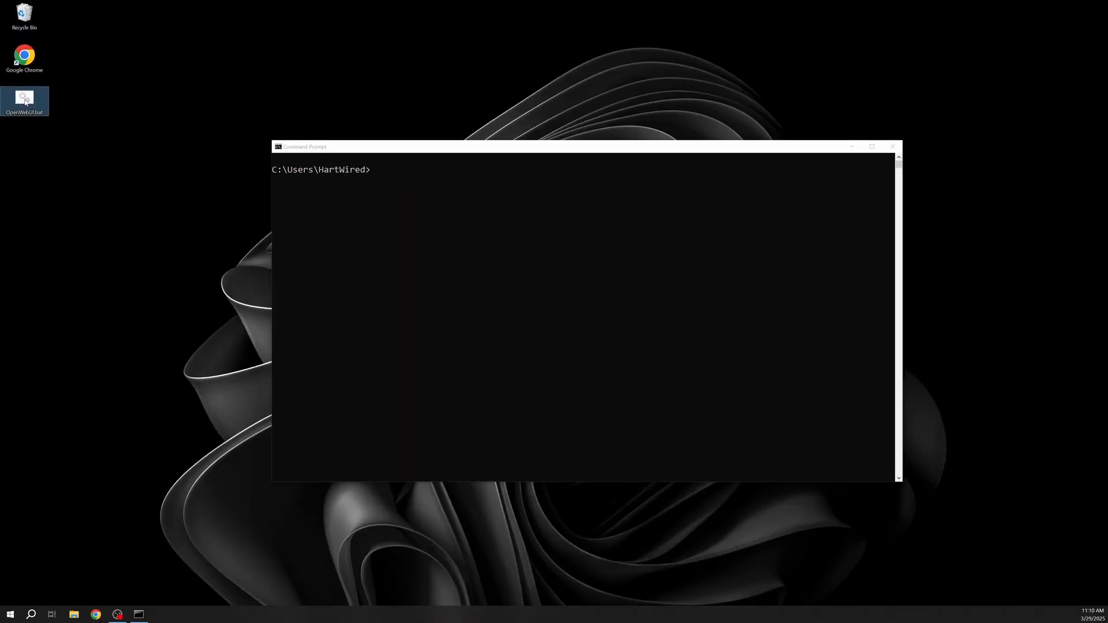
type("@e")
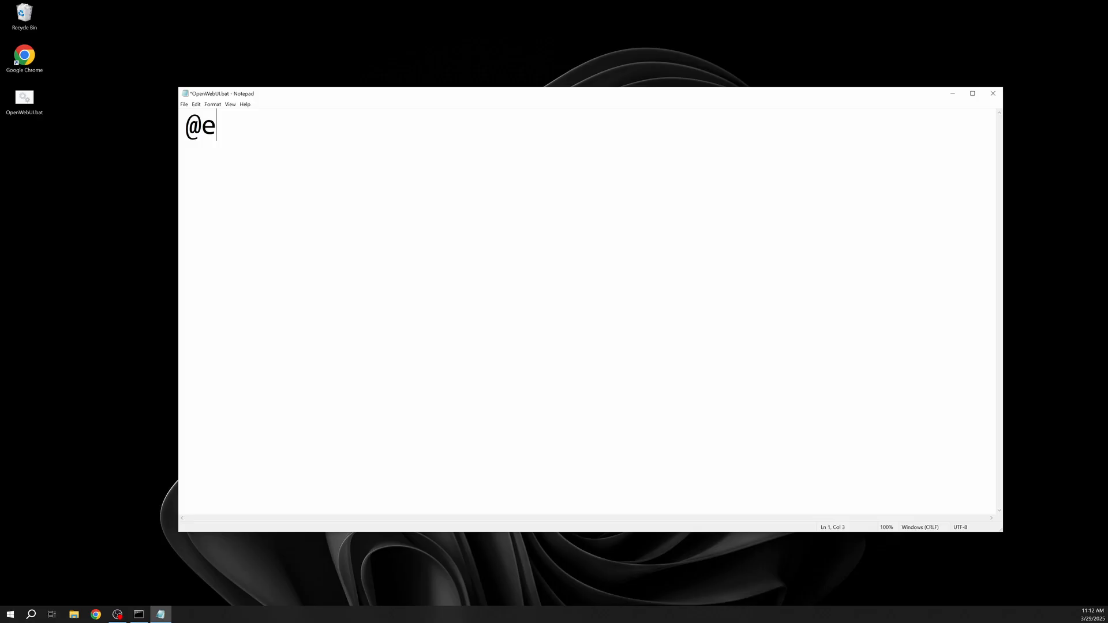
type("cho off")
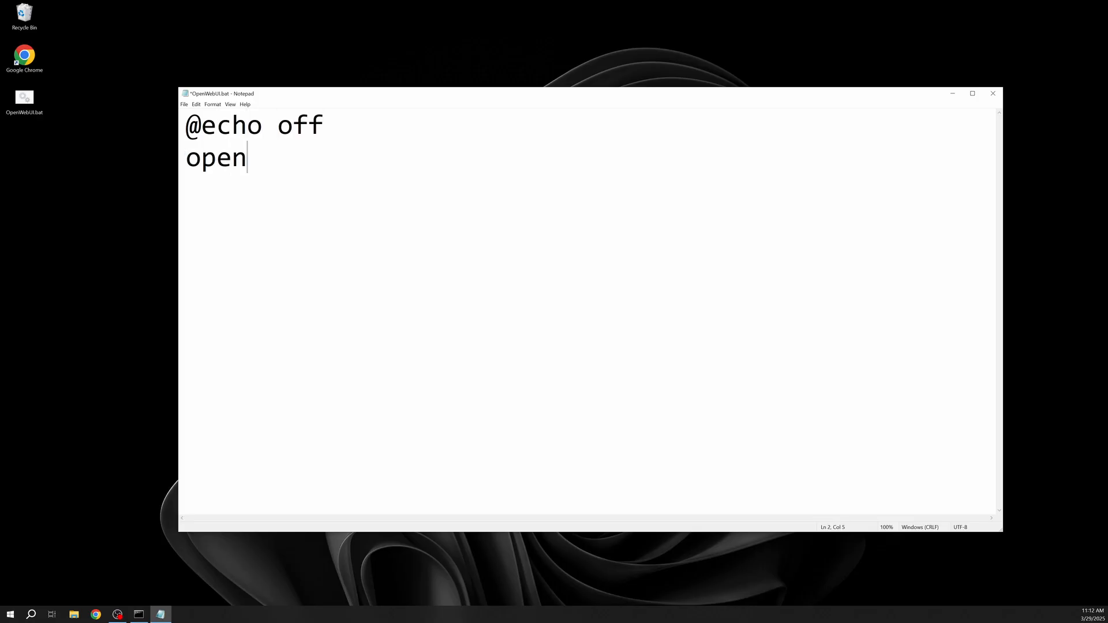
left_click(183, 104)
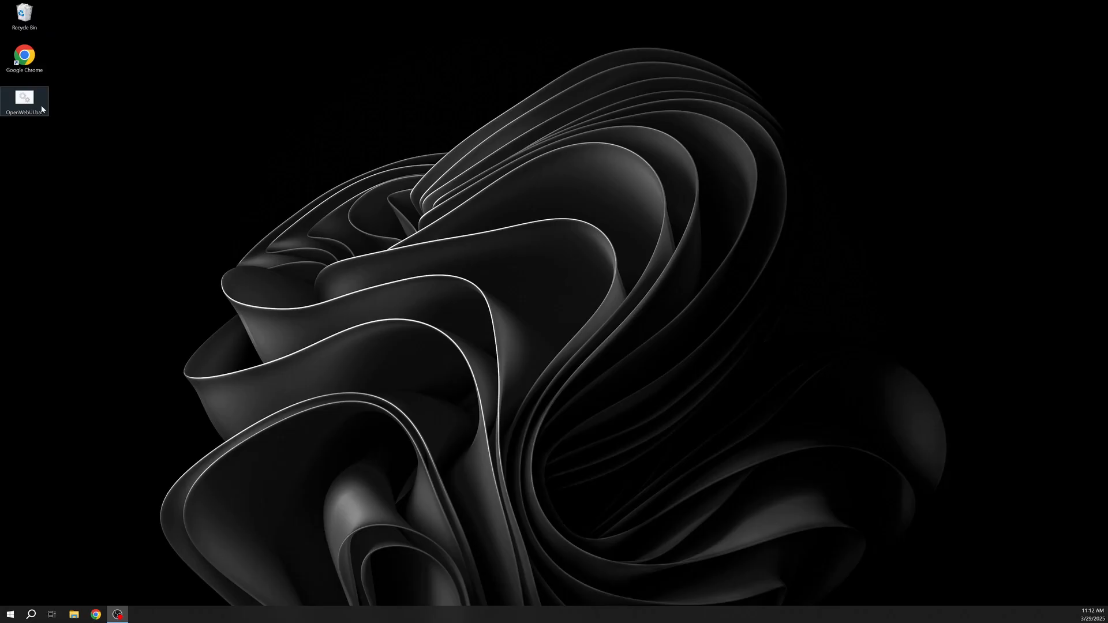
double_click(25, 100)
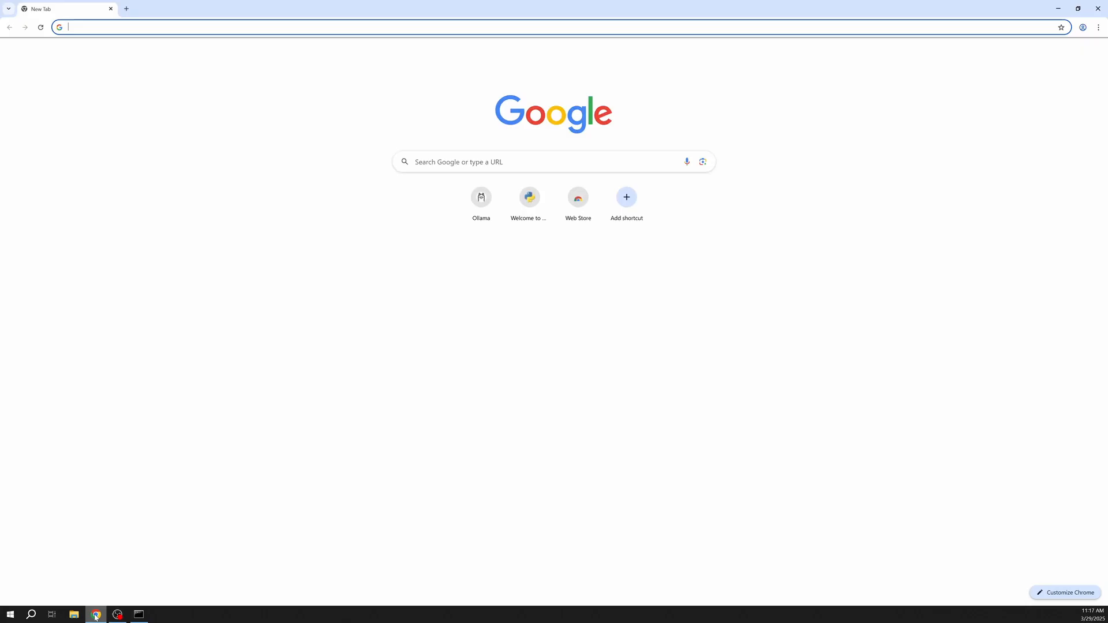
Step: Browse to localhost:8080, create the Open WebUI administrator account, then add a new browser tab
type("localhost:8080/auth")
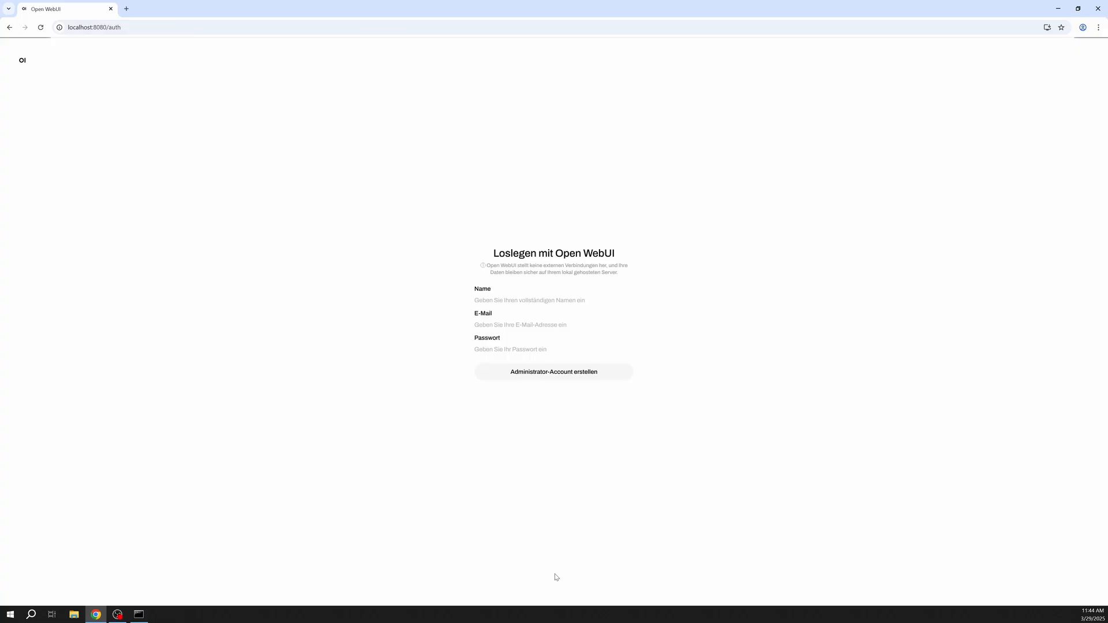
left_click(530, 300)
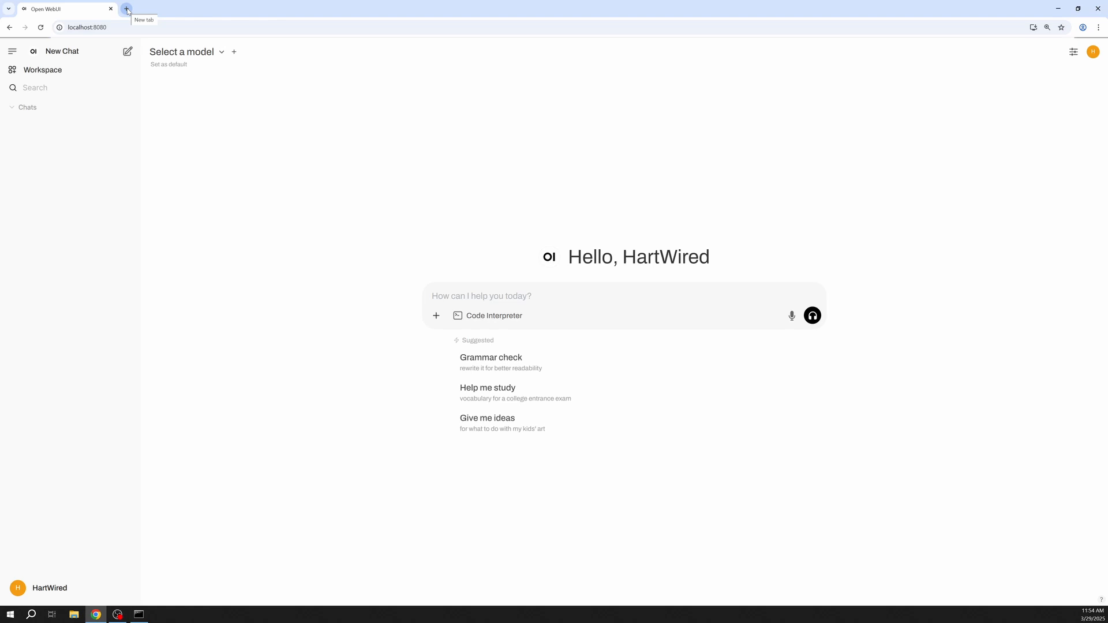
left_click(127, 9)
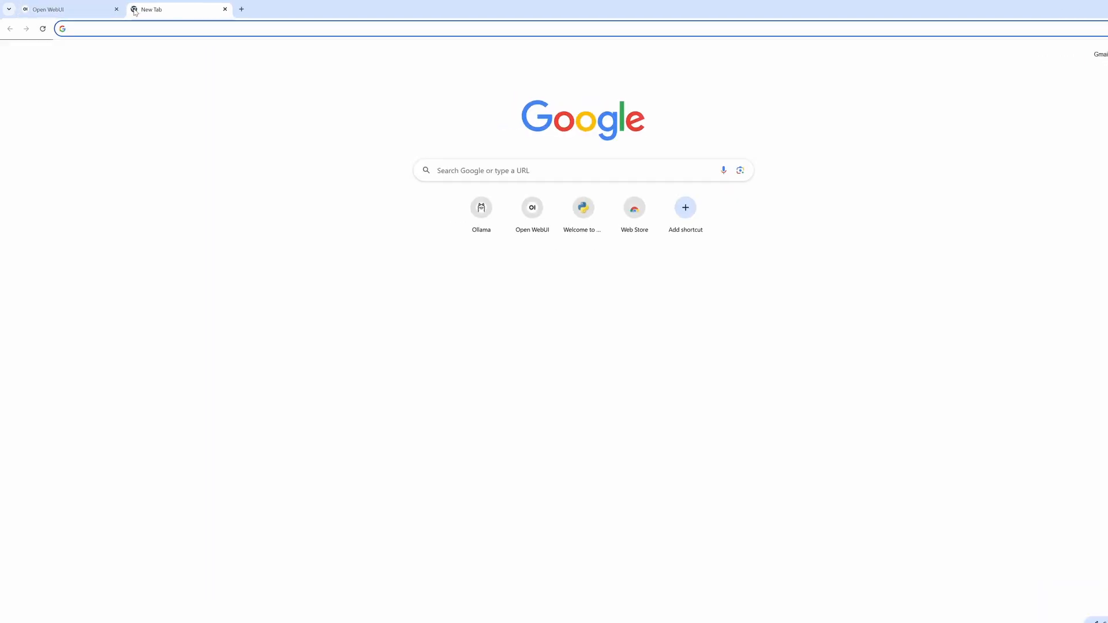
Step: Look up the llama3.2 model's 1b size in the Ollama website's model library
left_click(480, 207)
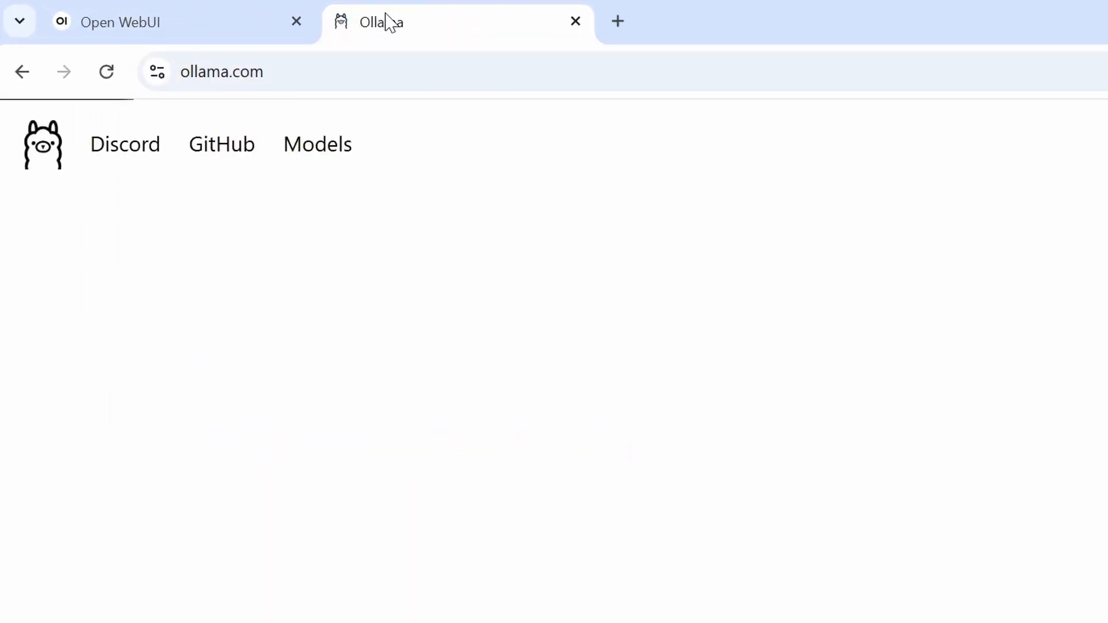
mouse_move(318, 145)
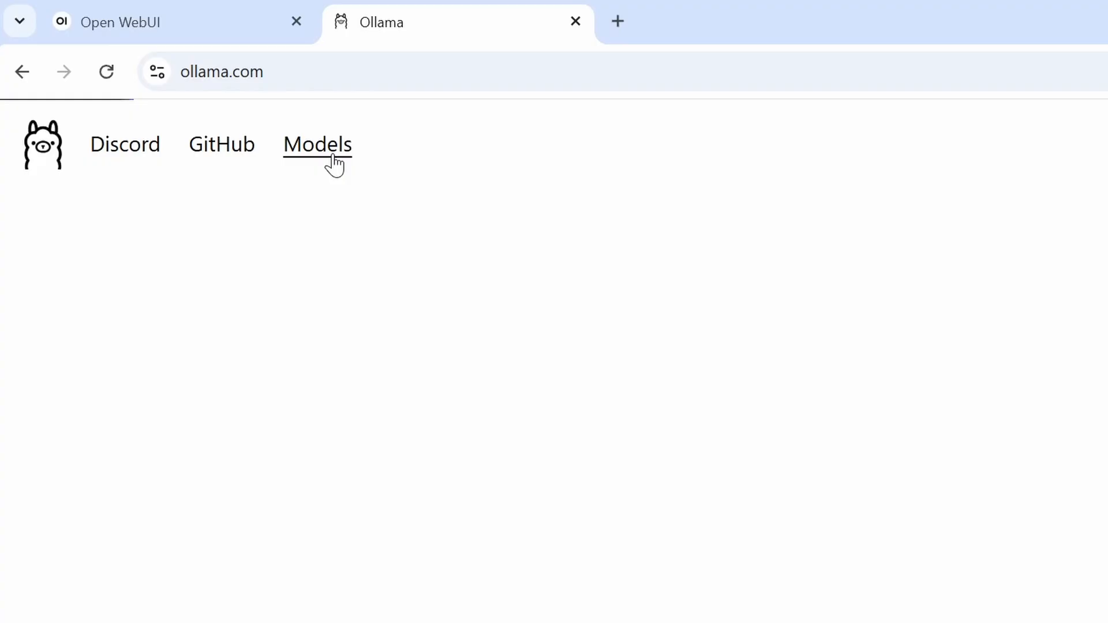
left_click(317, 145)
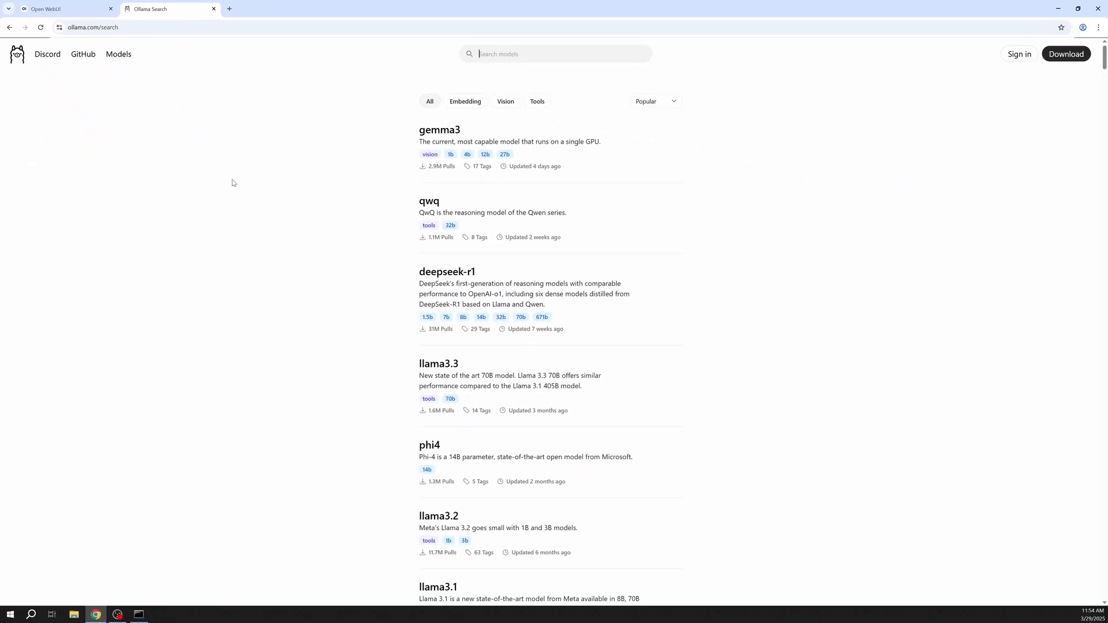
mouse_move(241, 213)
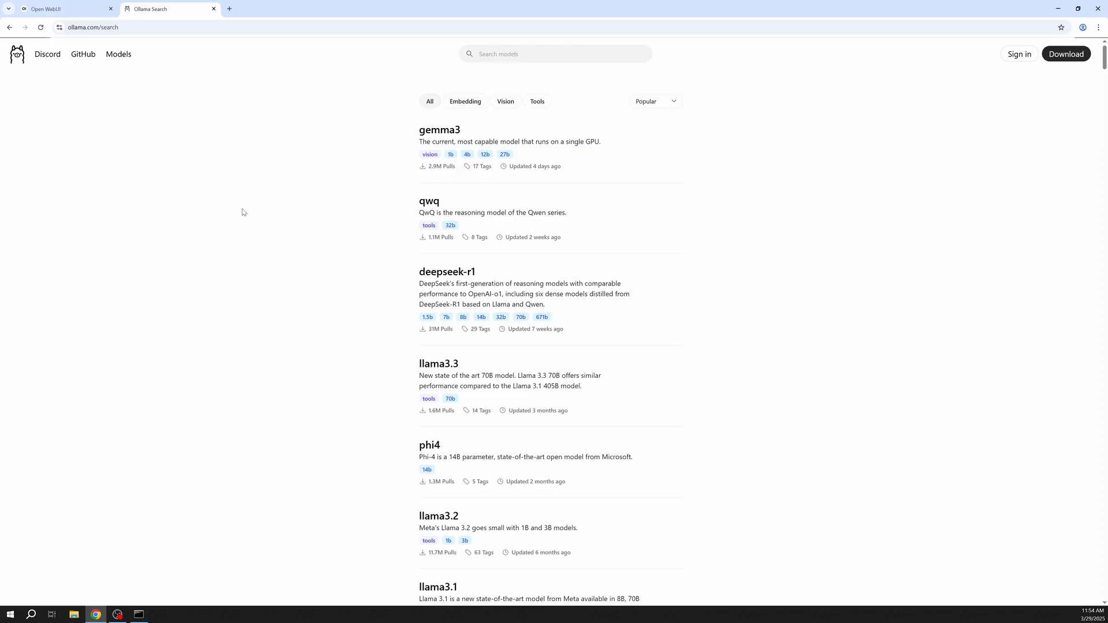
left_click(439, 516)
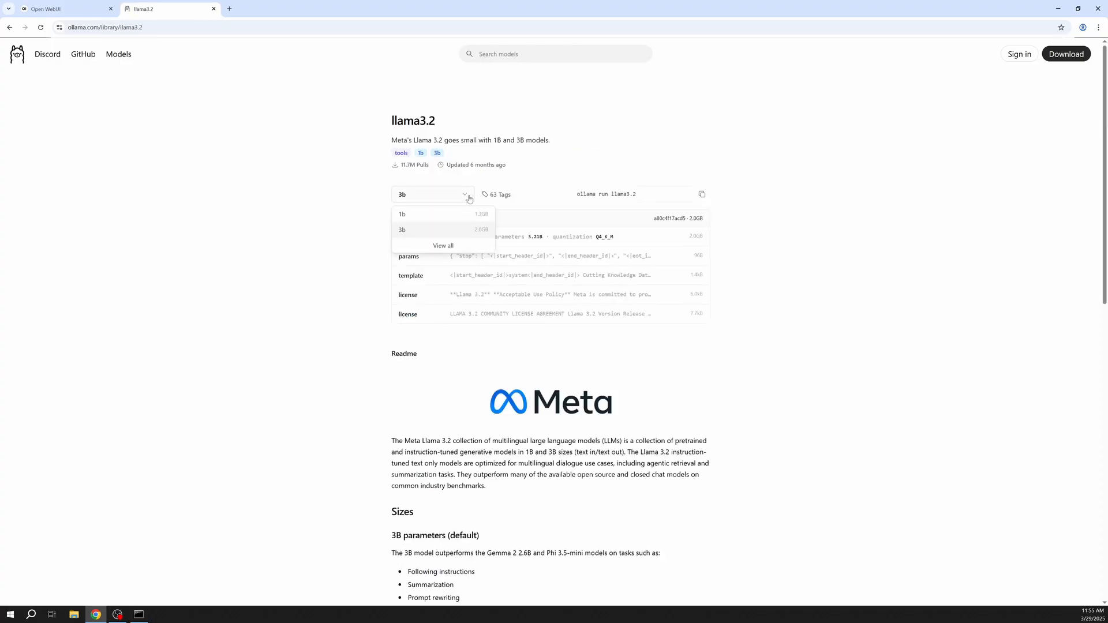
left_click(402, 214)
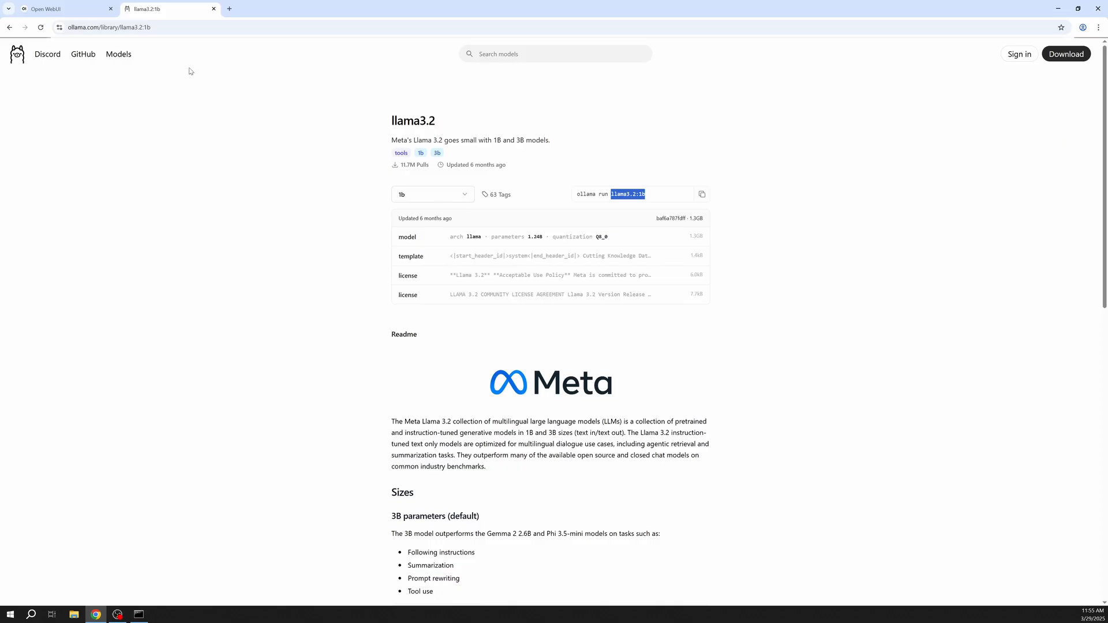
Step: Back in Open WebUI, pull llama3.2:1b from Ollama.com into the model list
left_click(64, 8)
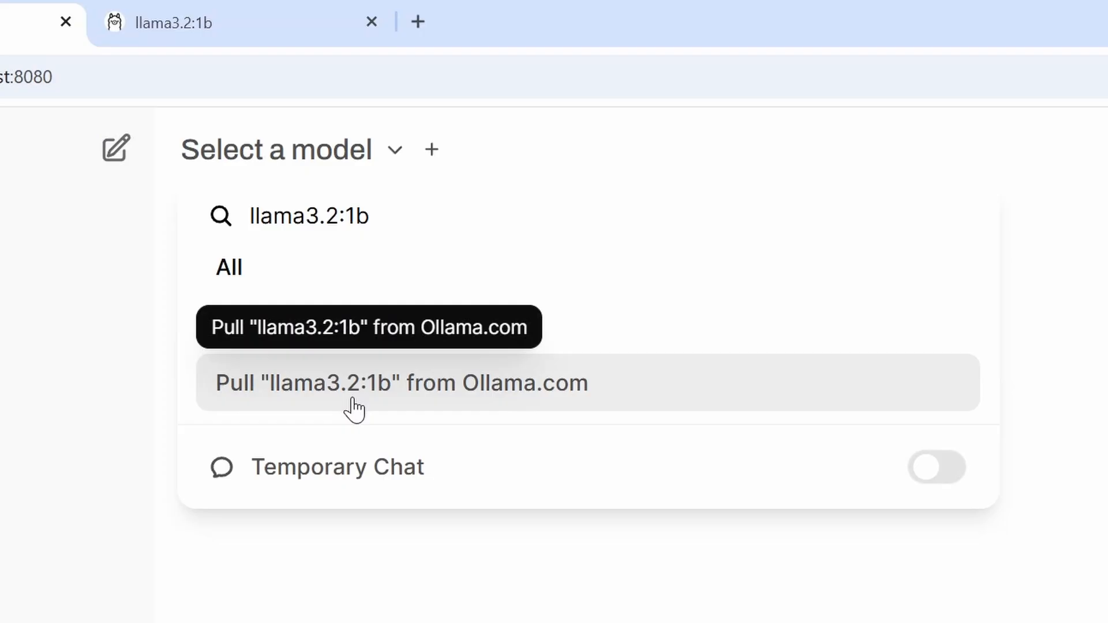
left_click(400, 383)
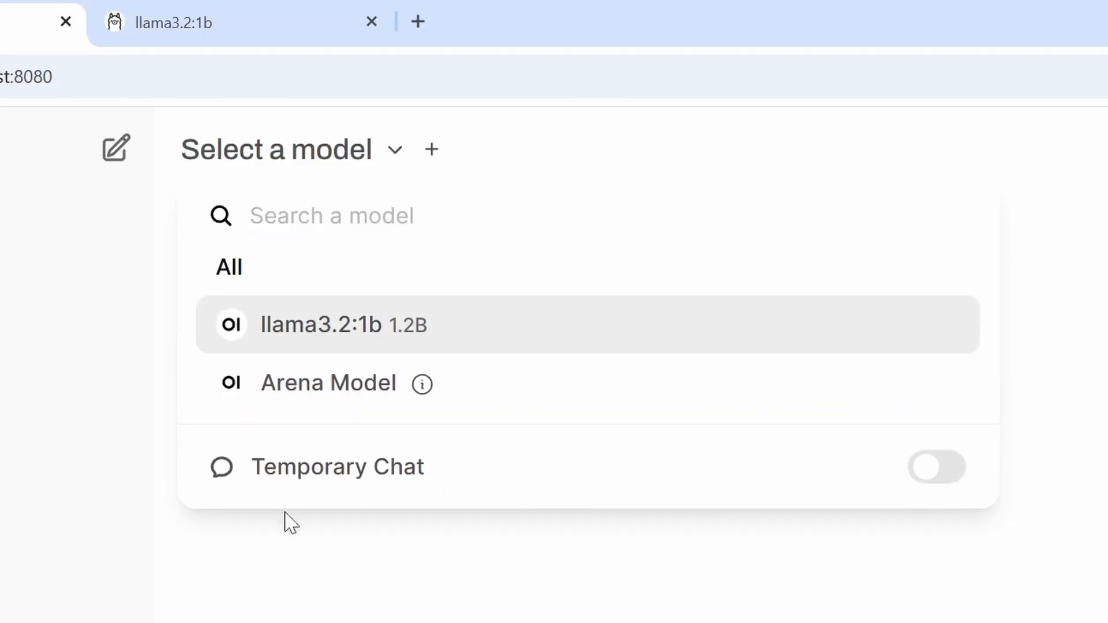
Step: Choose llama3.2:1b as the chat model and send it the greeting Hello!
left_click(322, 325)
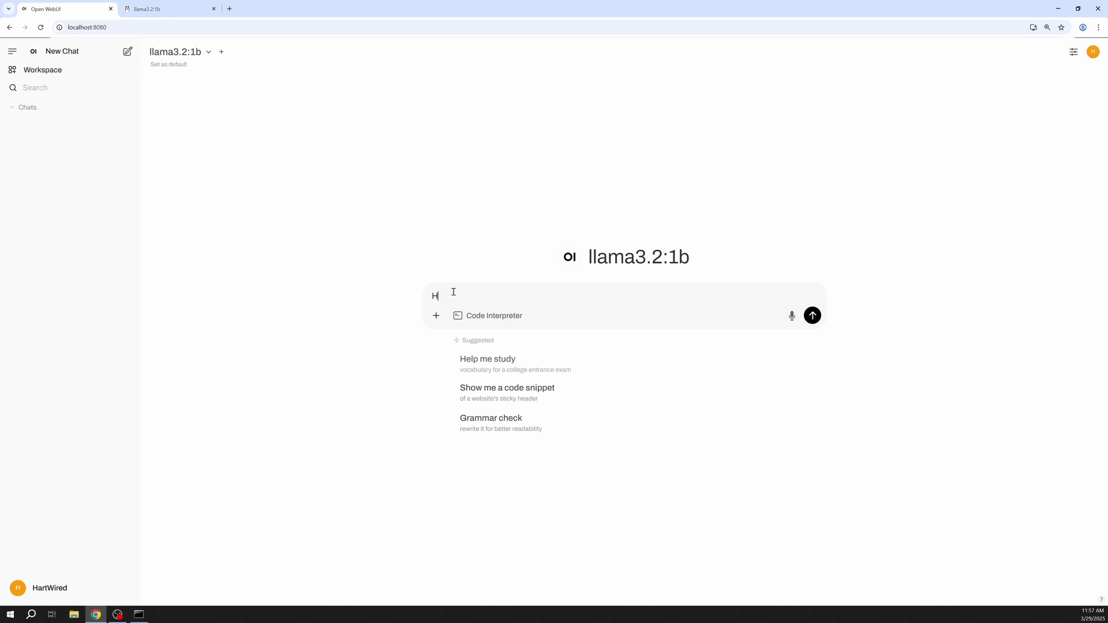
type("ello!")
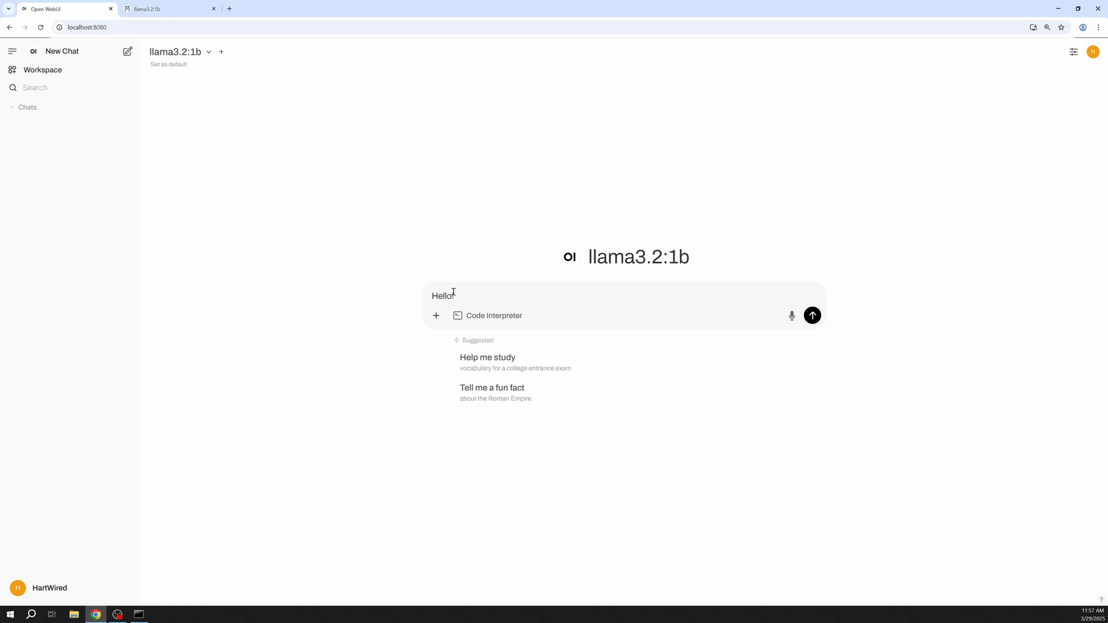
left_click(812, 315)
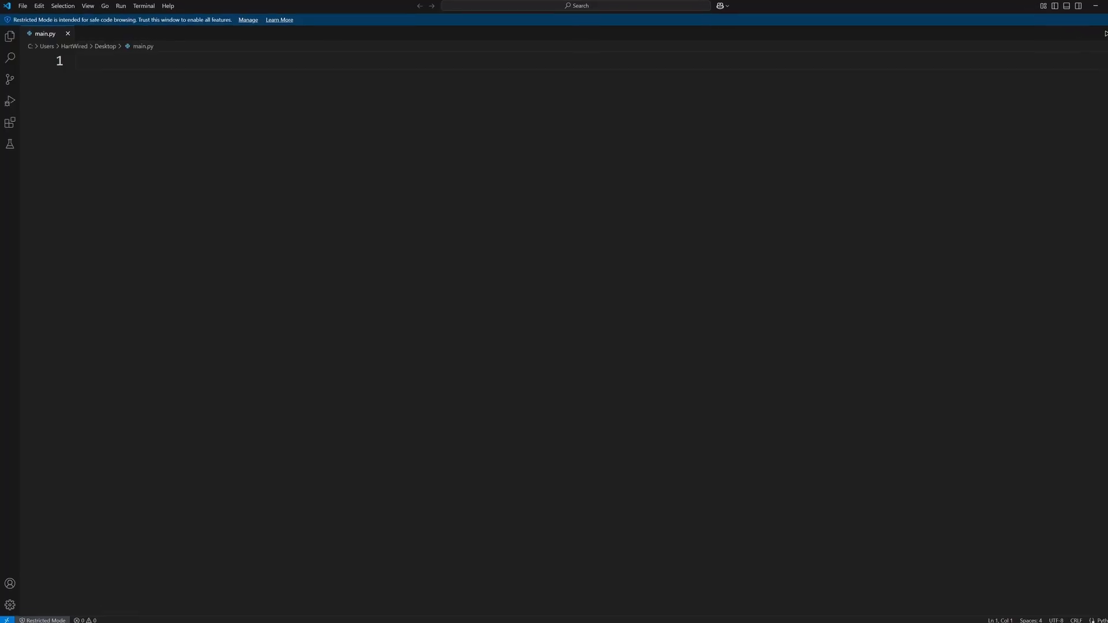
Step: Write import ollama and begin response = ollama.chat( with a model= argument in main.py
type("import ollama")
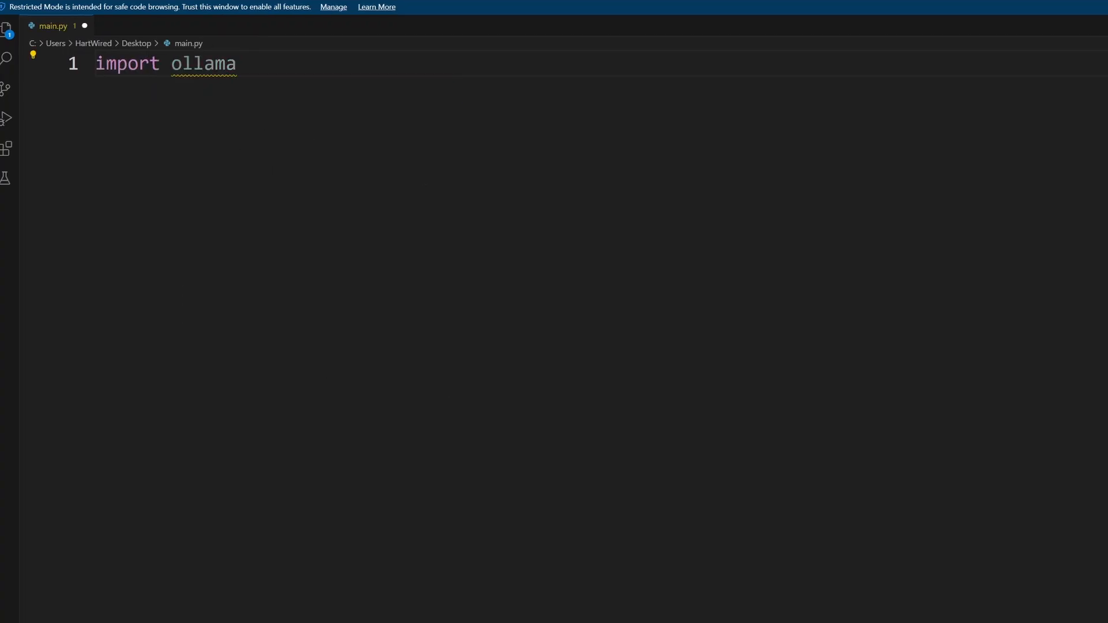
type("r")
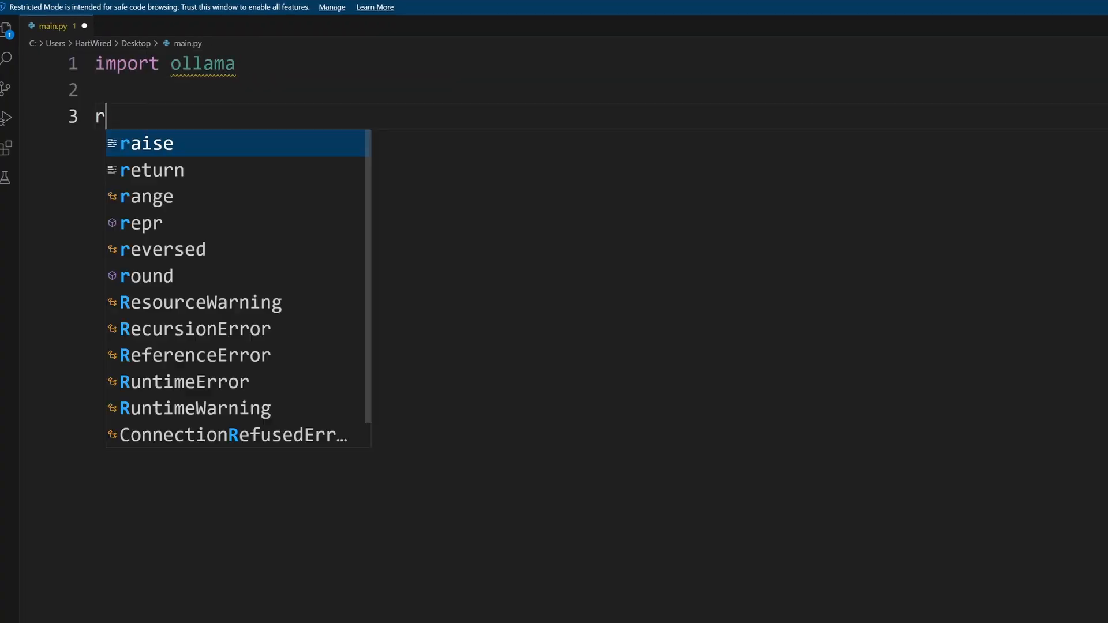
type("esponse =")
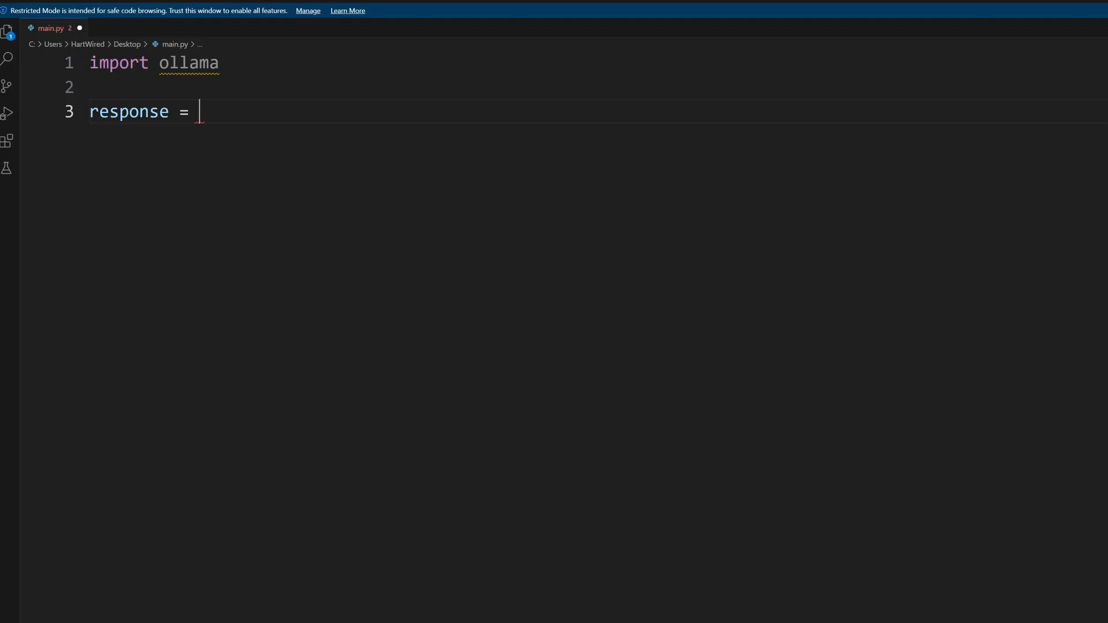
type("ollama.chat")
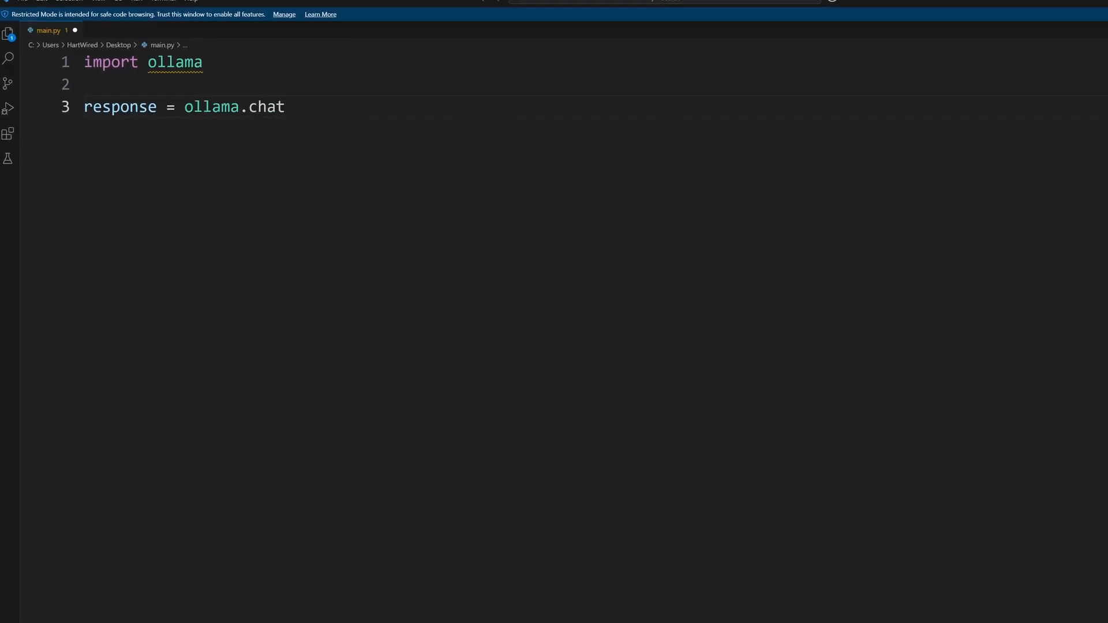
type("(")
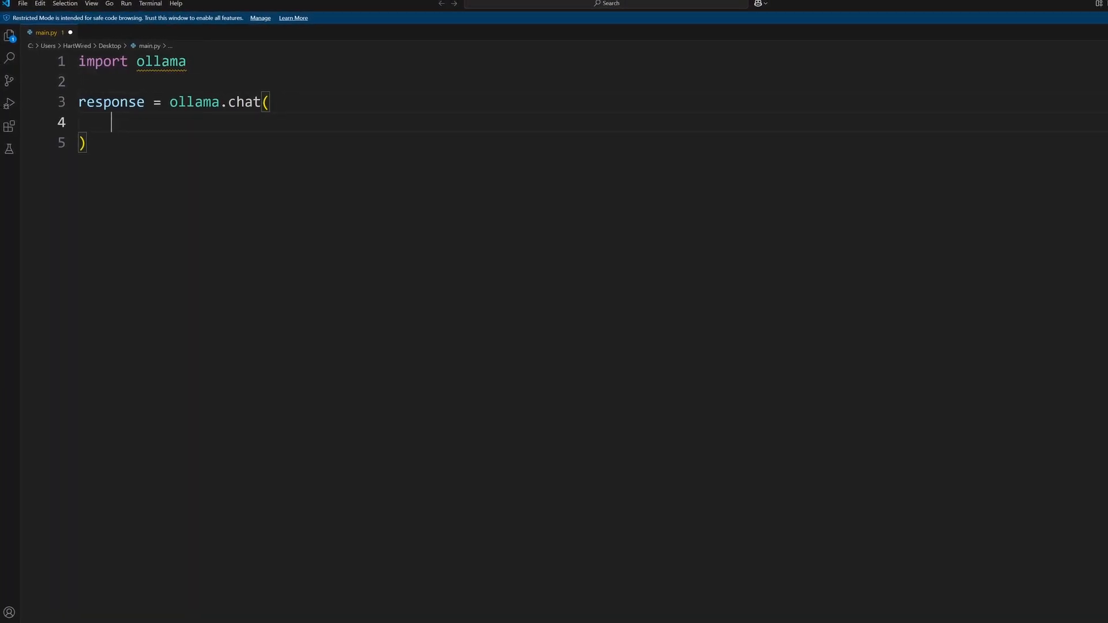
type("model='")
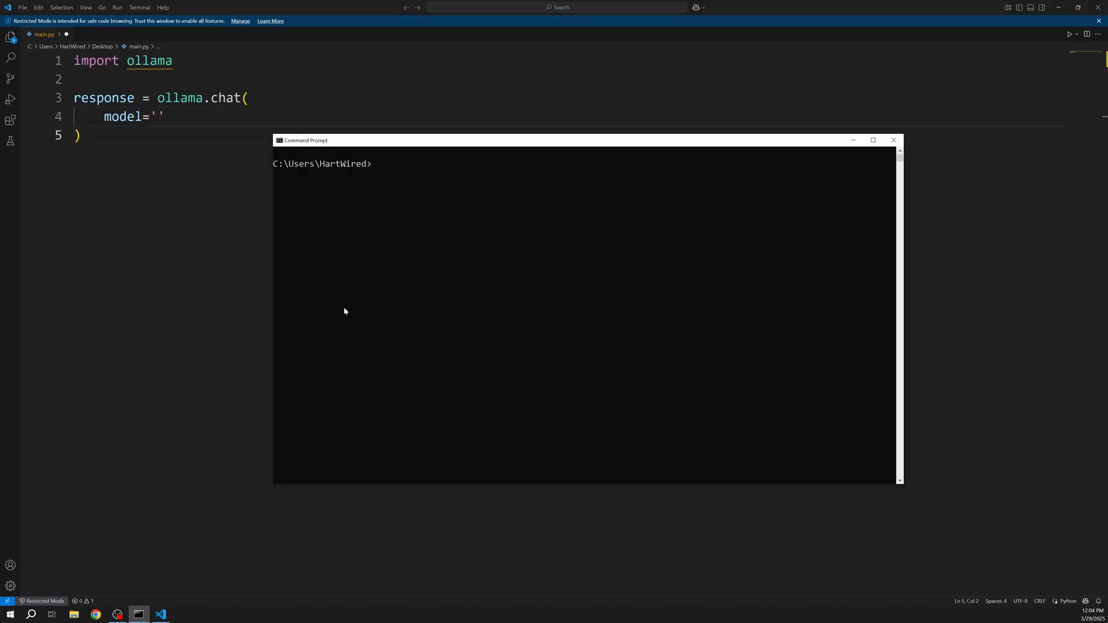
type("oll")
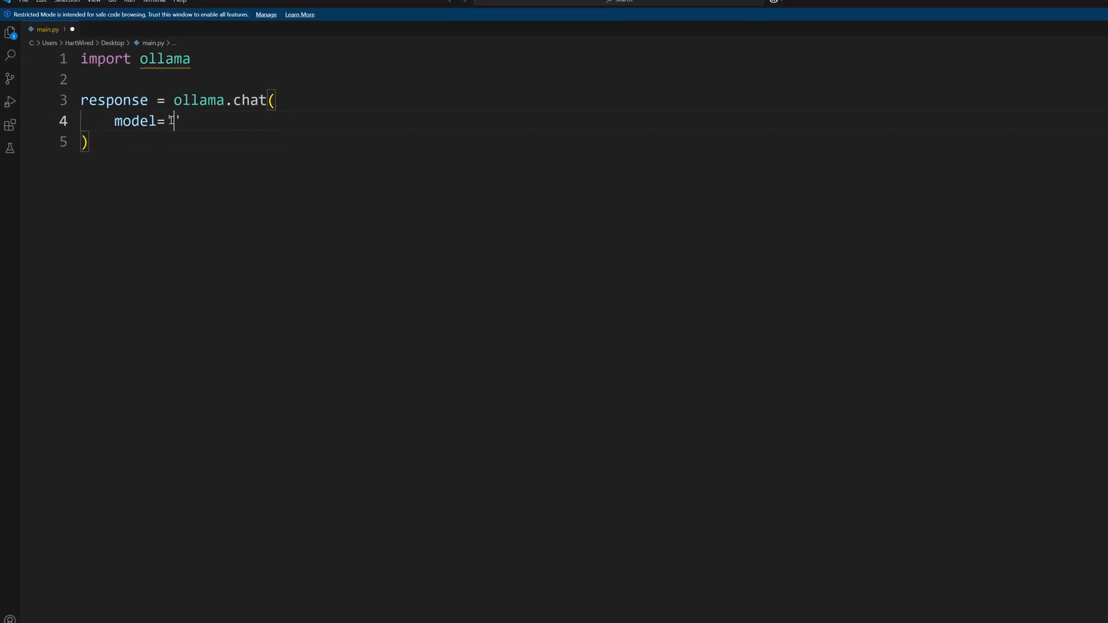
Step: Set model to llama3.2:1b and add a user message asking 'What is YouTube?'
type("llama3.2:1b")
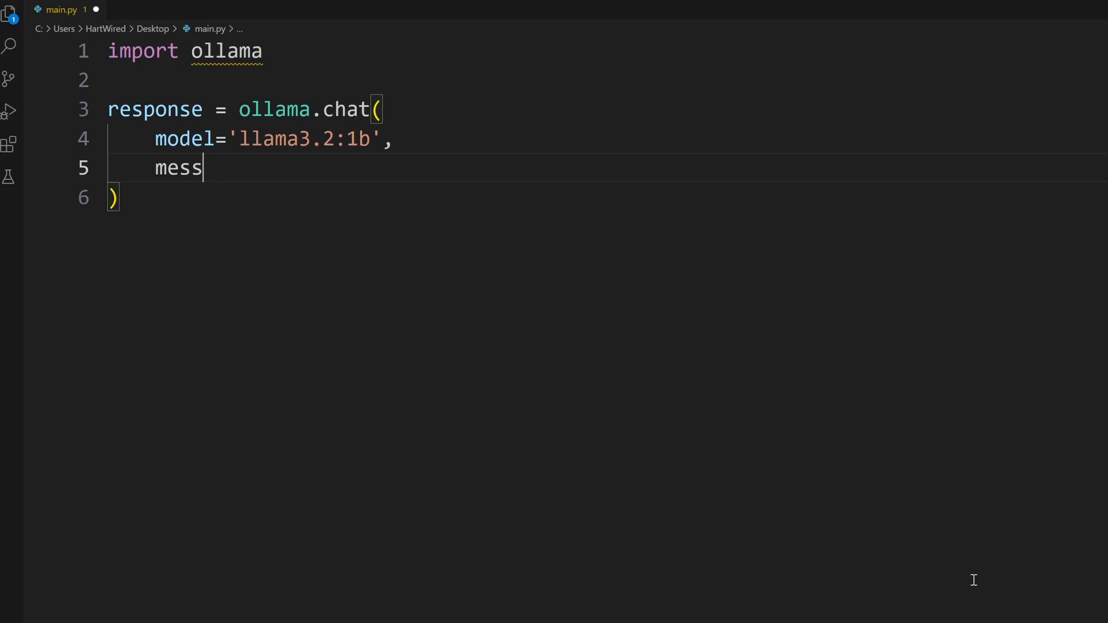
type("ages=")
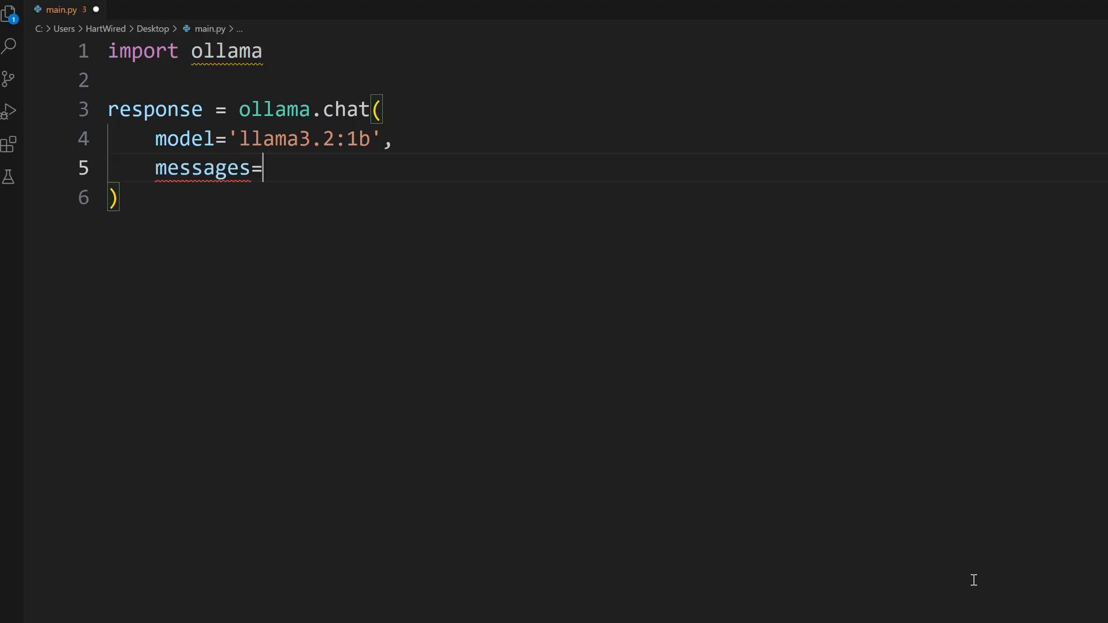
type("[")
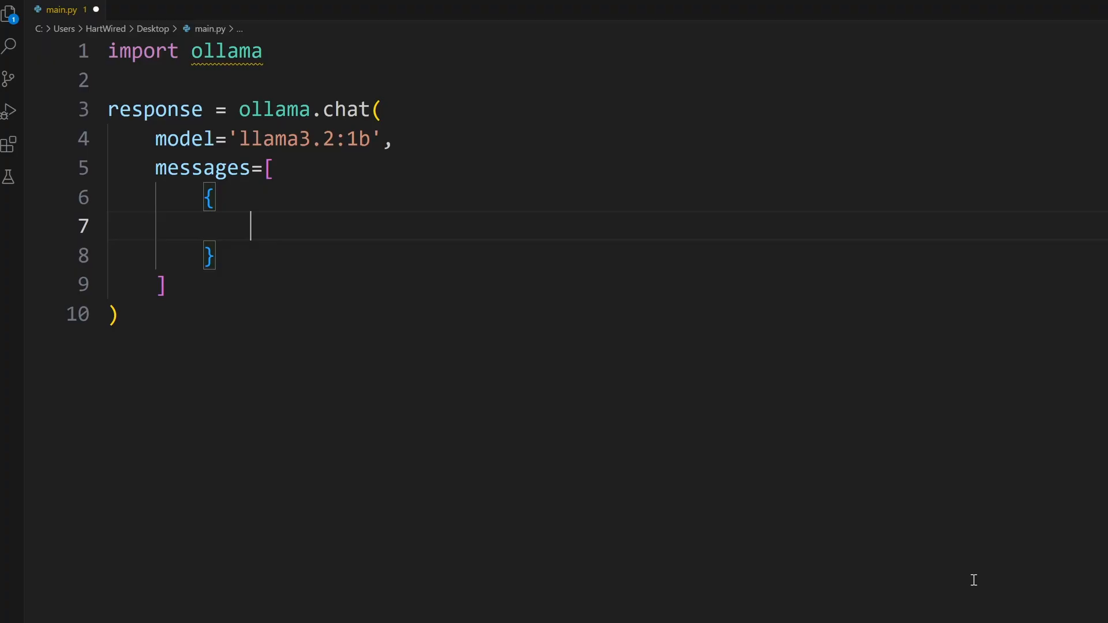
type("'role':")
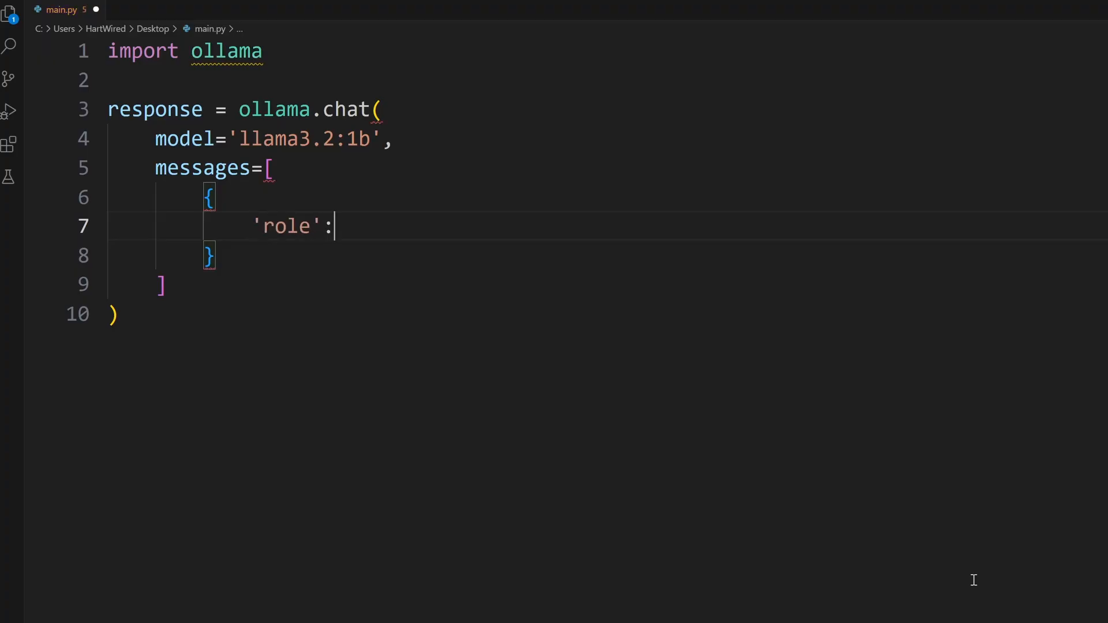
type("'user',")
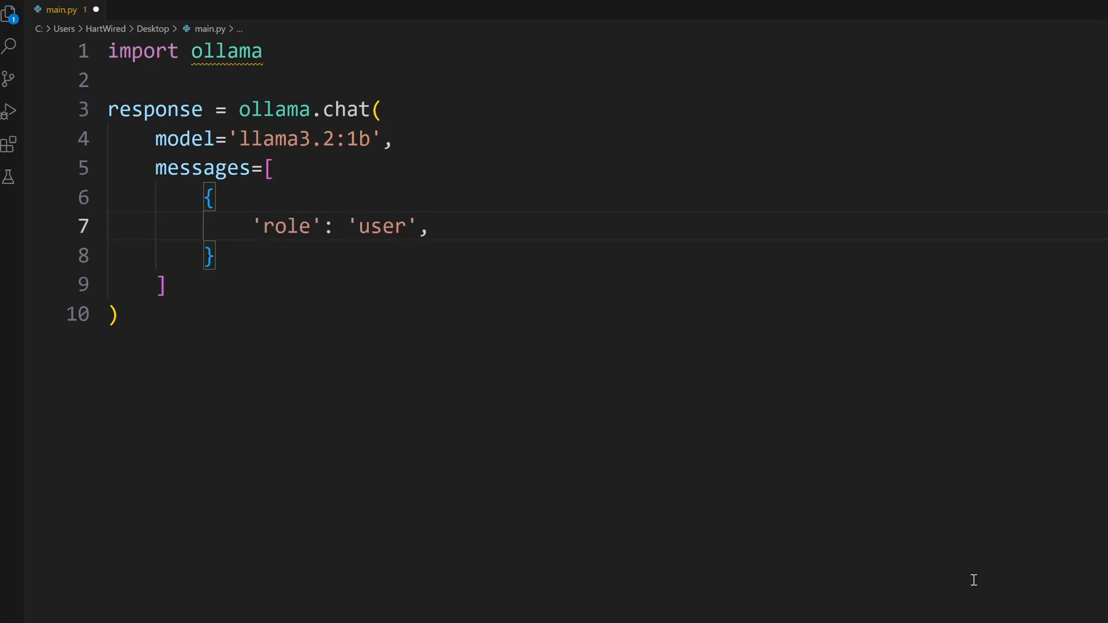
type("'content':")
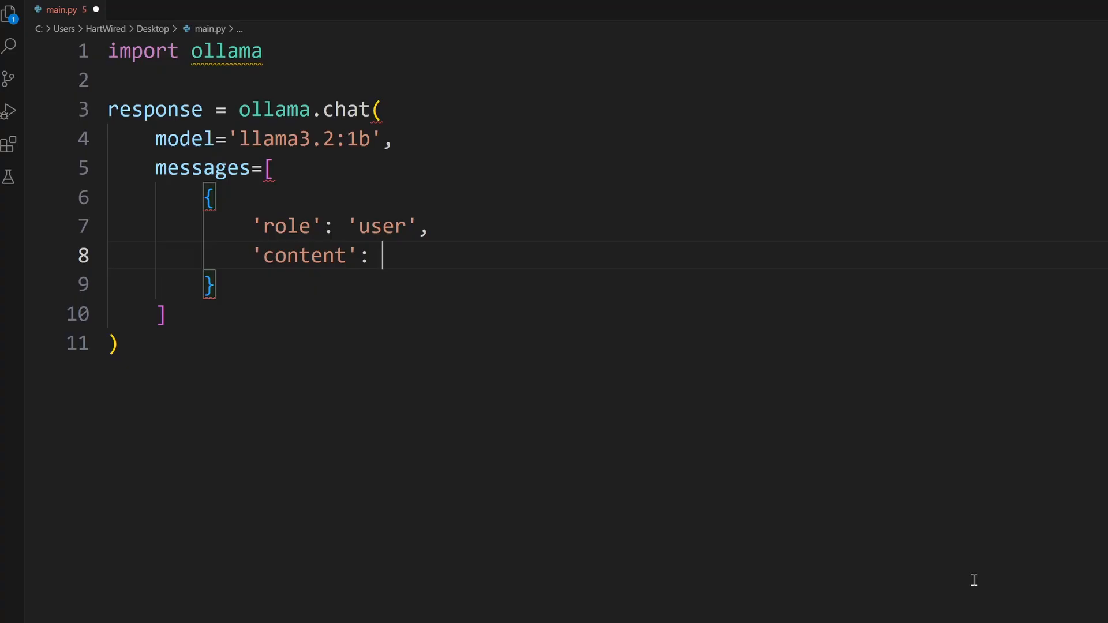
type("'What is You")
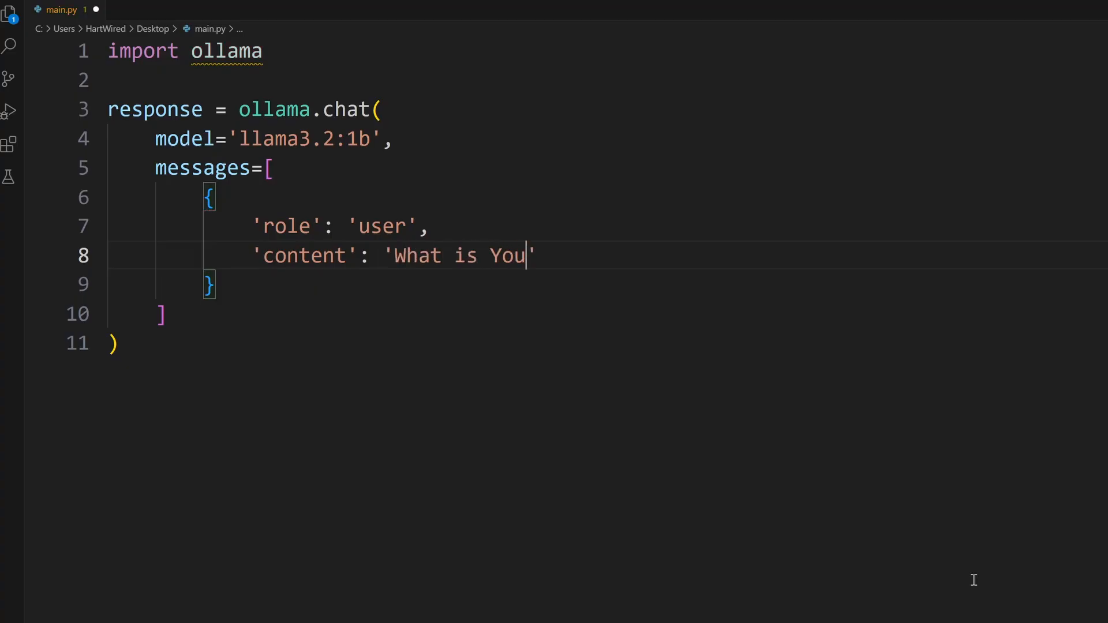
type("Tube?")
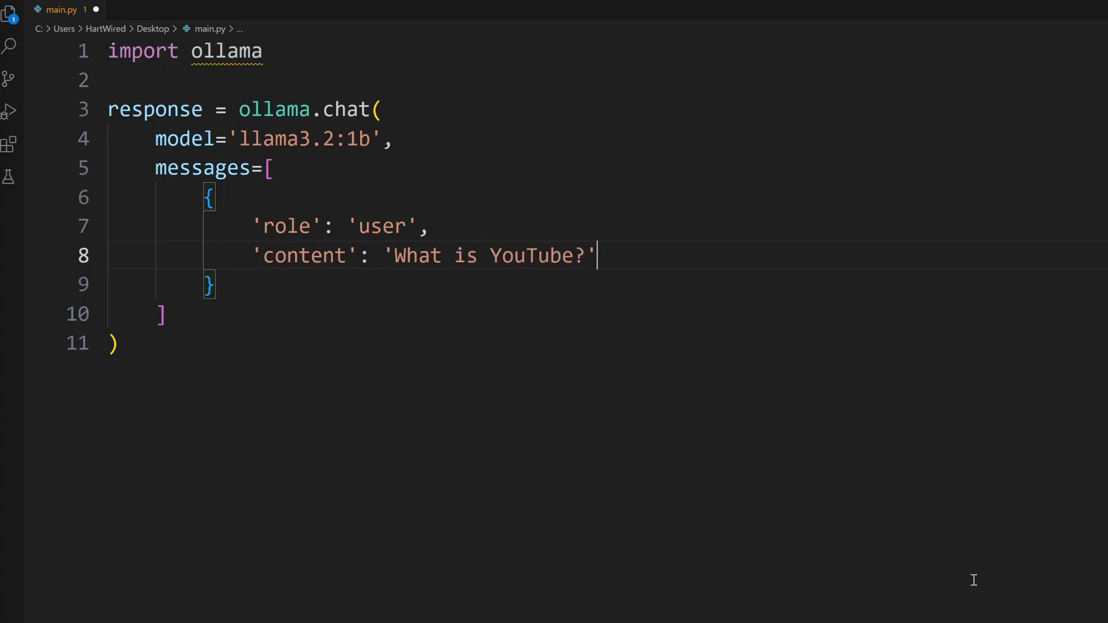
Step: Add a print of response['message']['content'] to show the model's reply
type("print(")
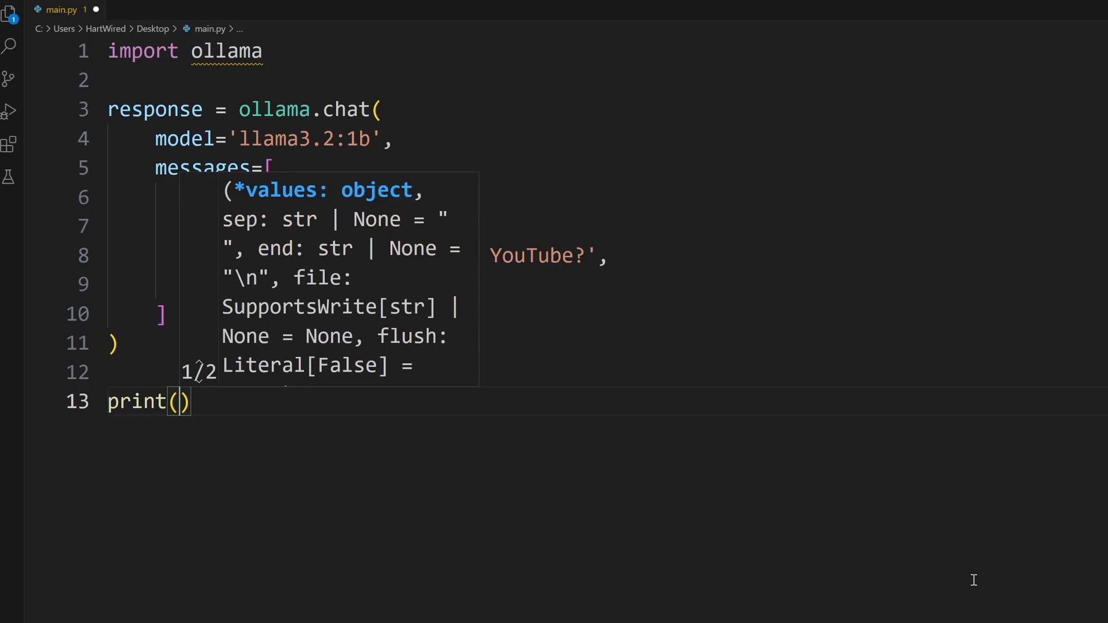
type("response['message'][")
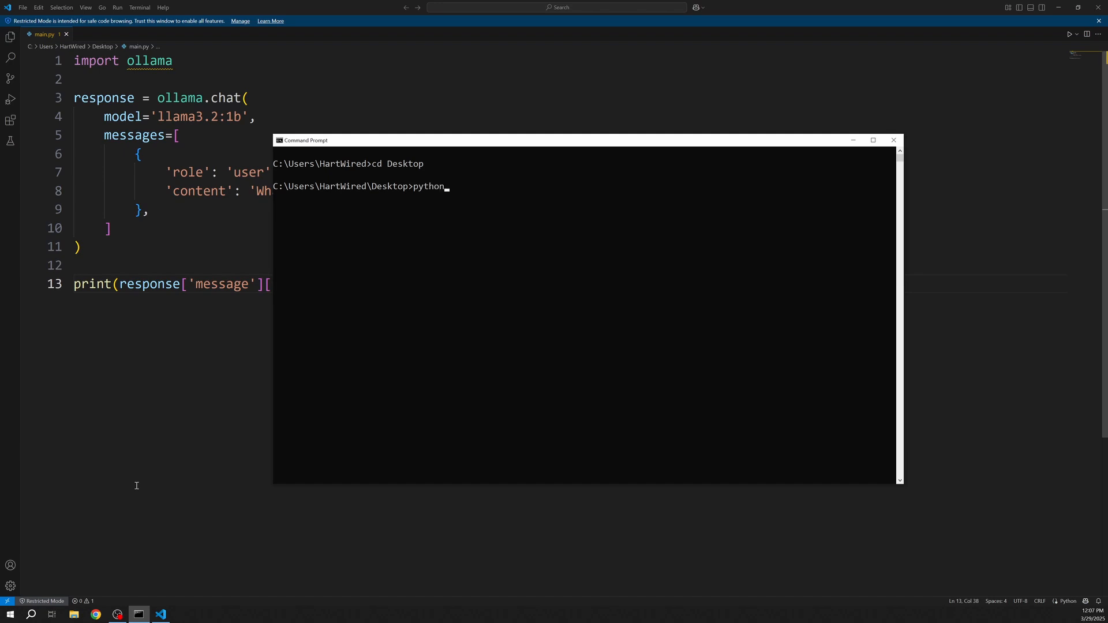
Step: Run main.py, then pull the model with ollama run deepseek-r1:1.5b in Command Prompt
type("main.py")
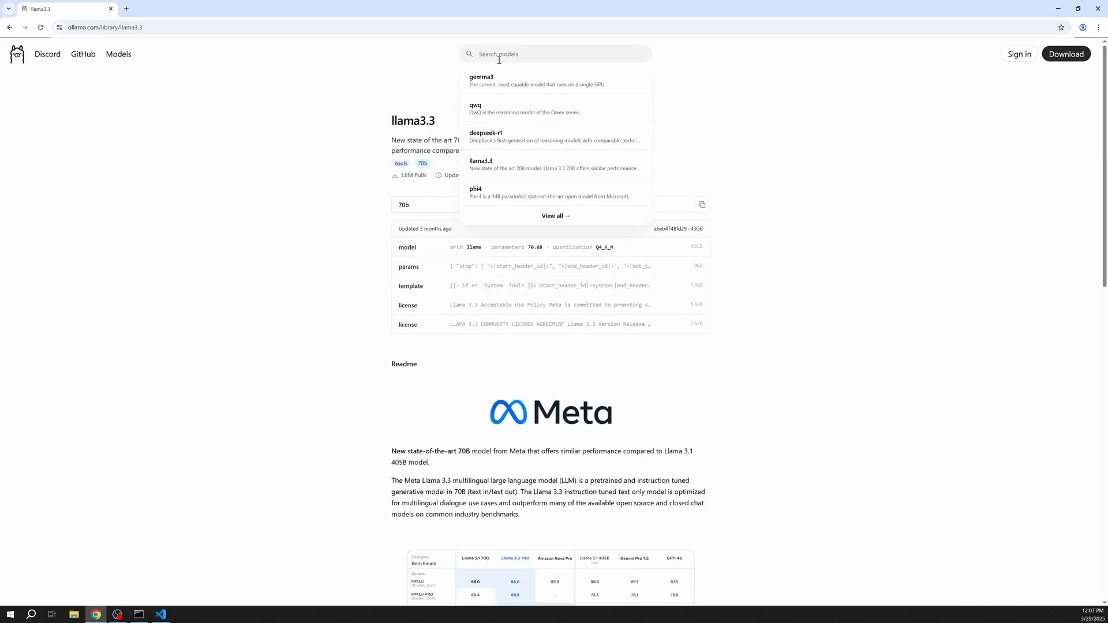
left_click(486, 137)
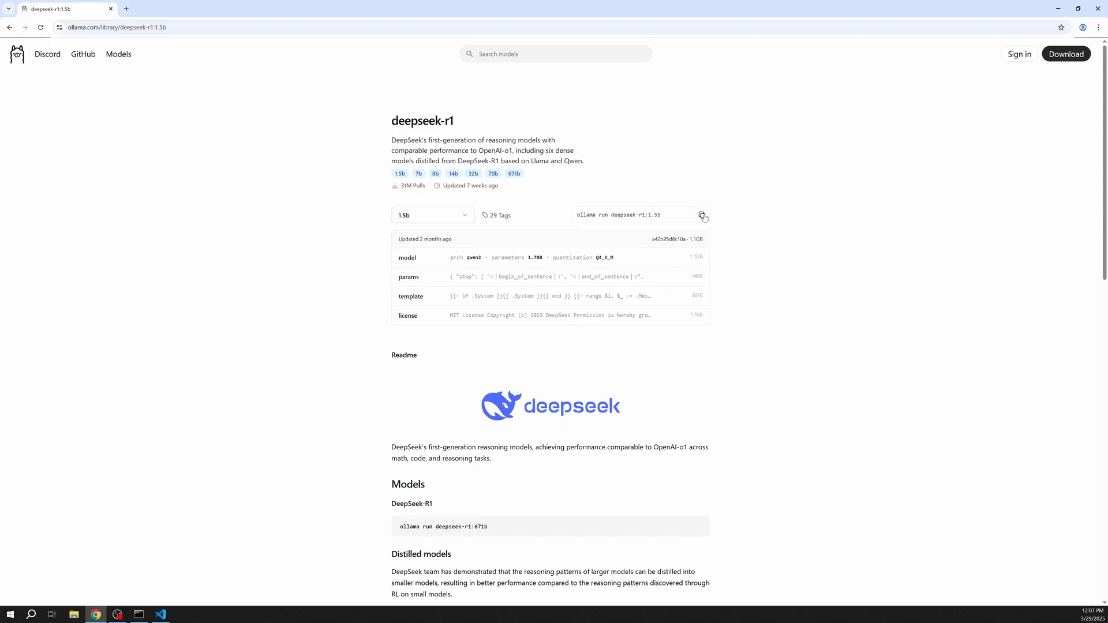
left_click(138, 614)
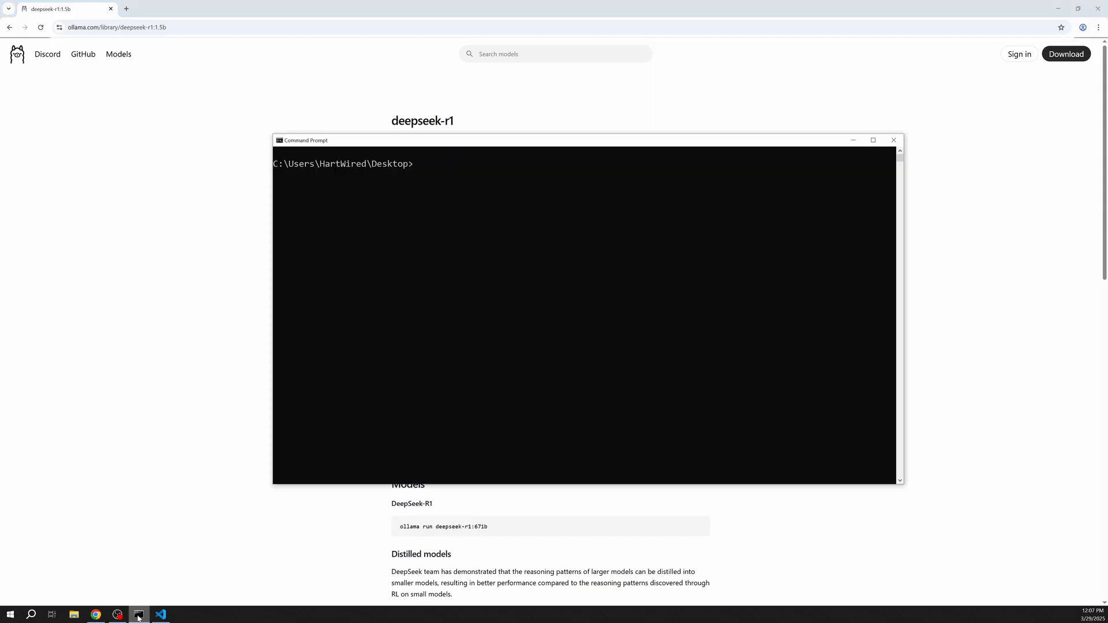
type("ollama run deepseek-r1:1.5b")
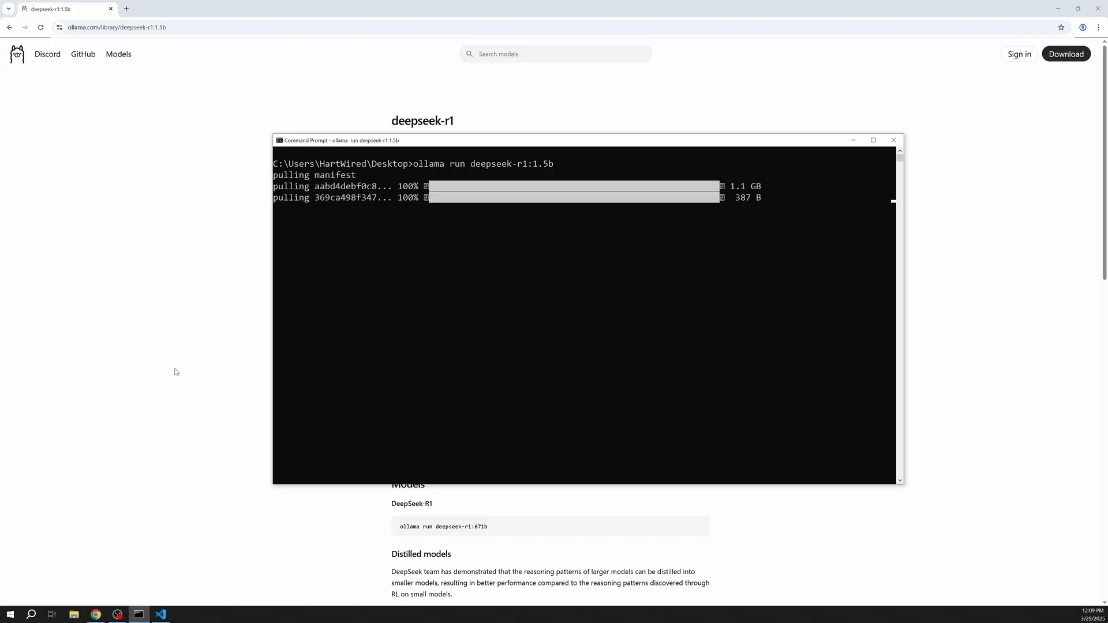
left_click(159, 613)
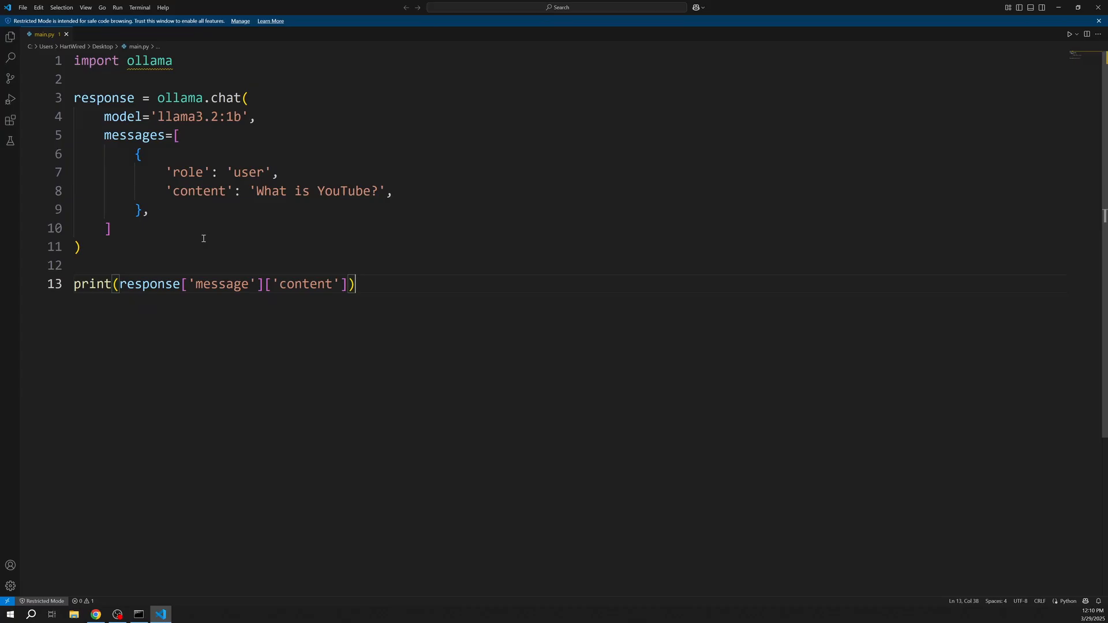
Step: Switch the model to deepseek-r1:1.5b with stream=True and options temperature 0.1
double_click(198, 116)
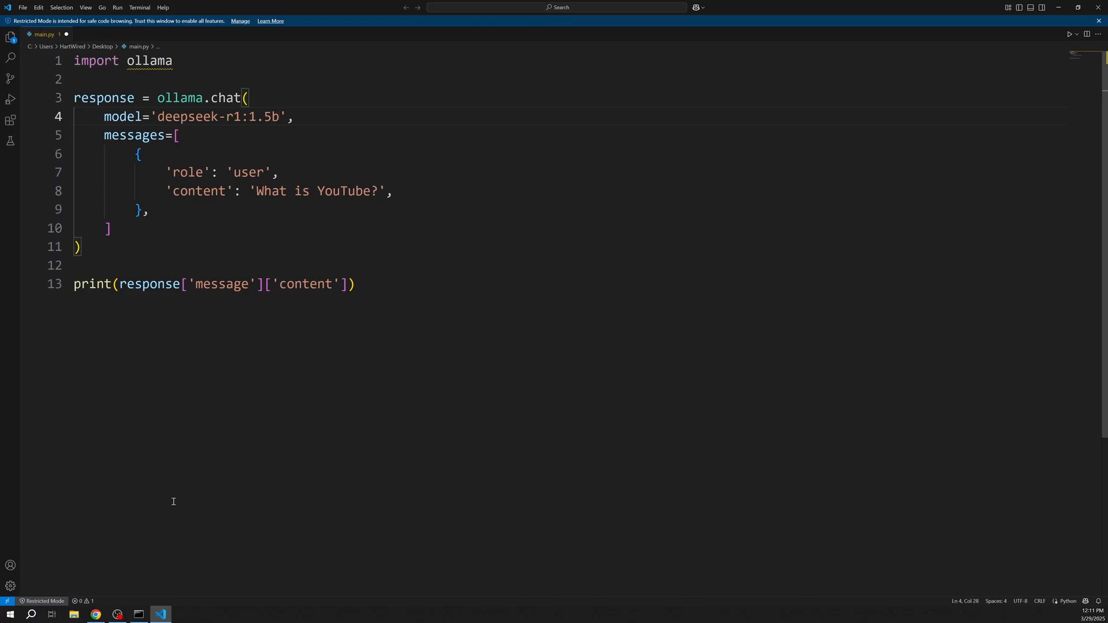
type("stream=True,")
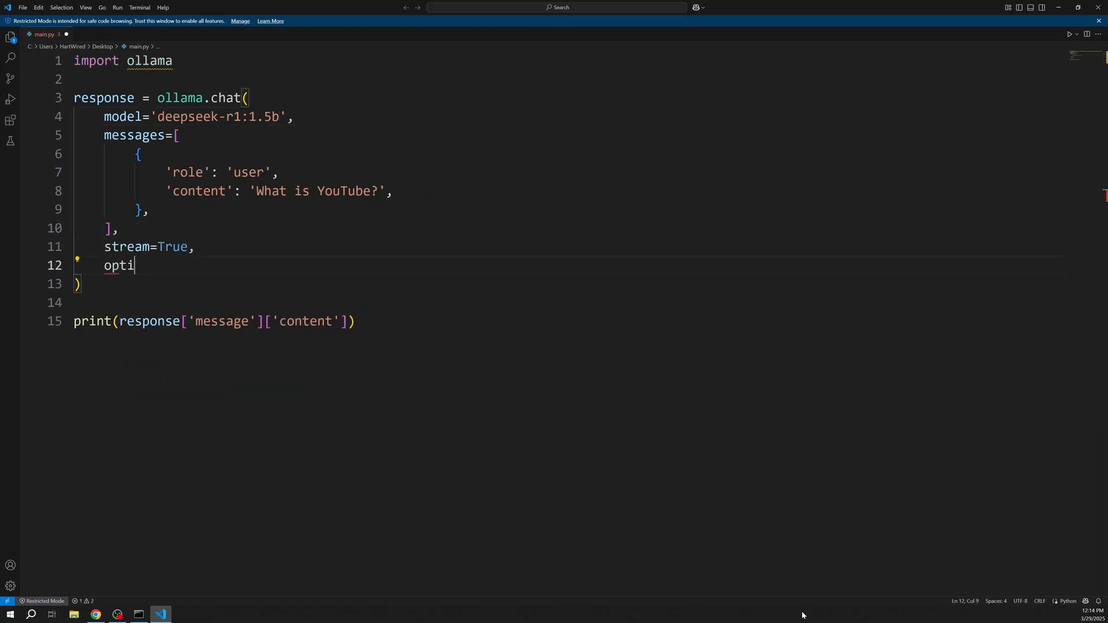
type("ons={")
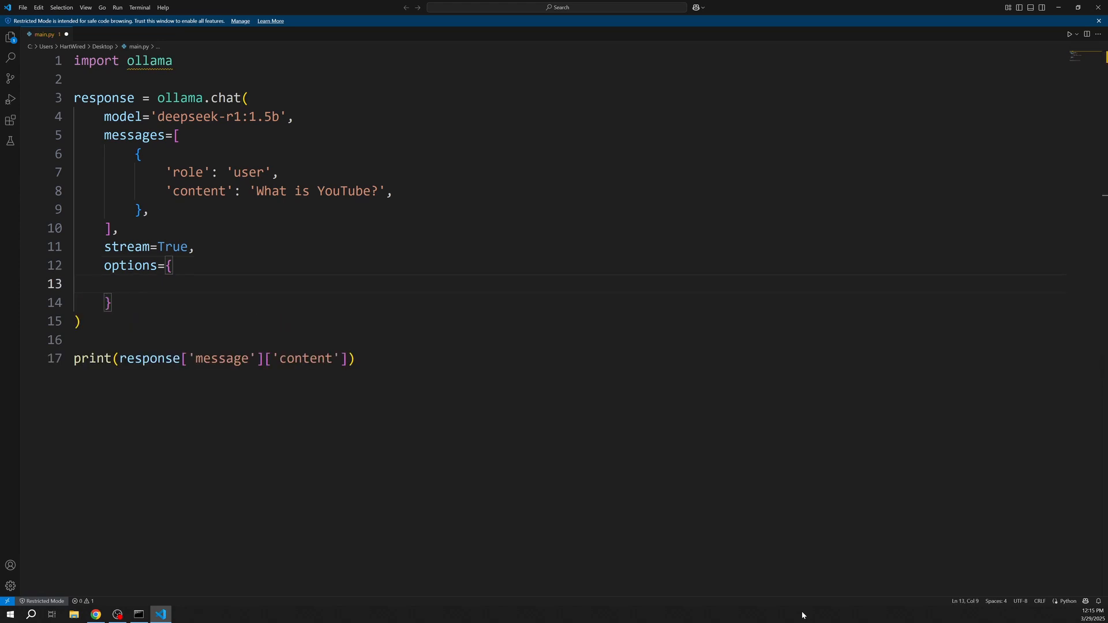
type("'temperature'")
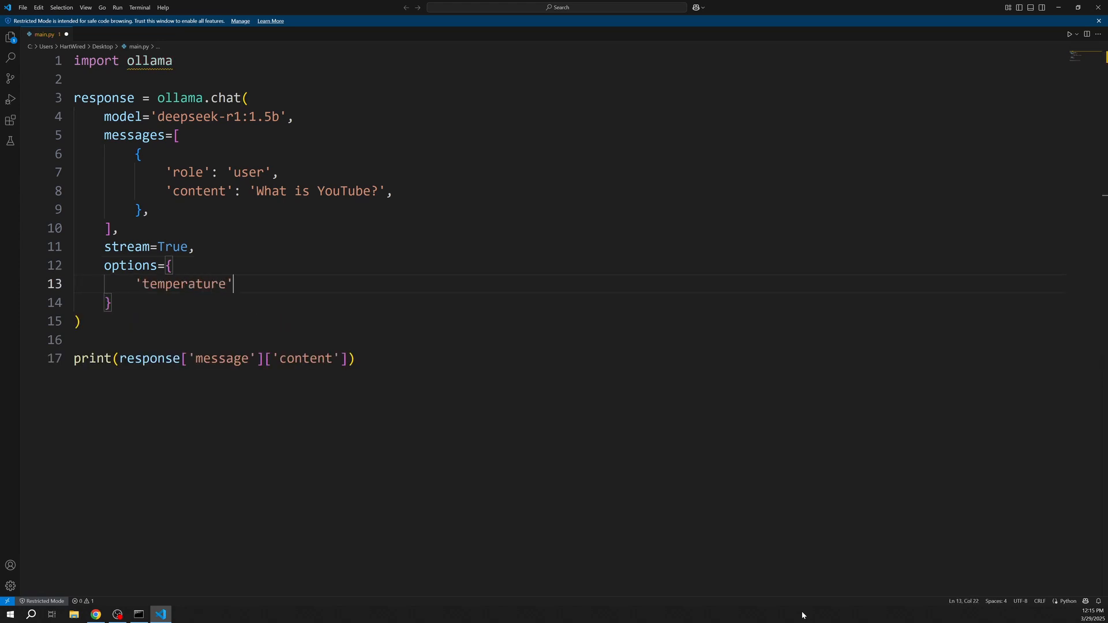
type(": 0.1,")
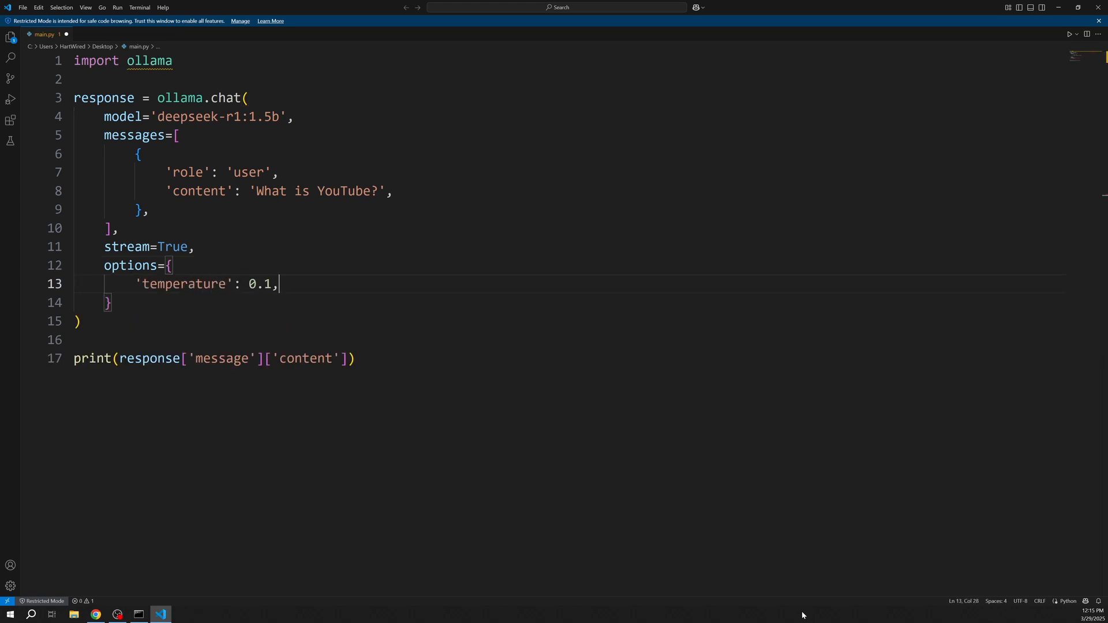
Step: Loop over response chunks, printing each chunk's message content with end=''
type("for chunk in response:")
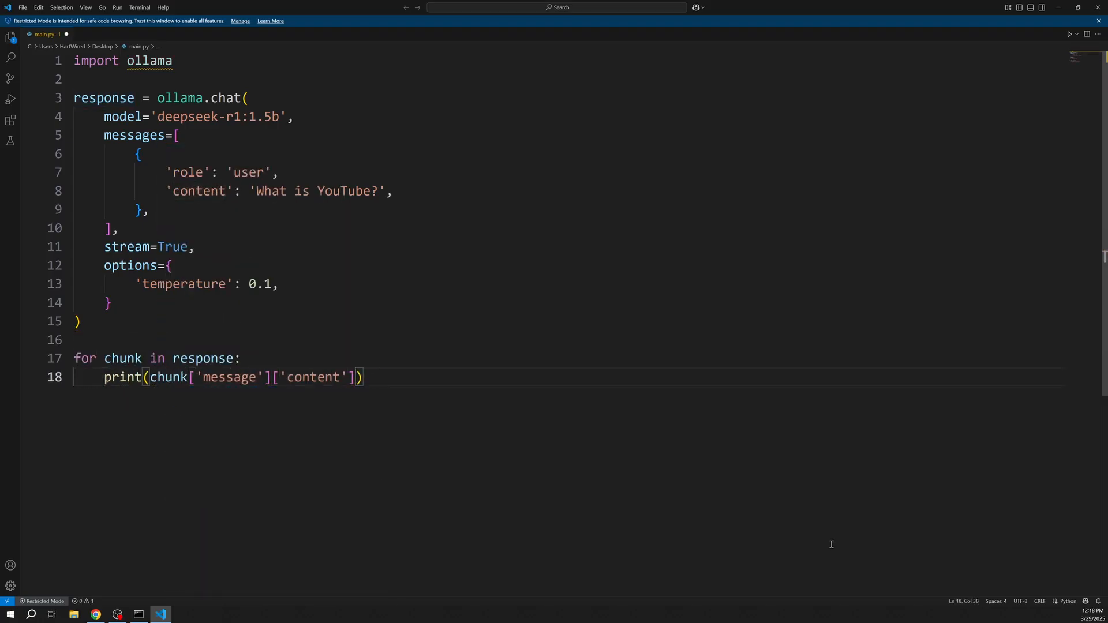
type(", end='',")
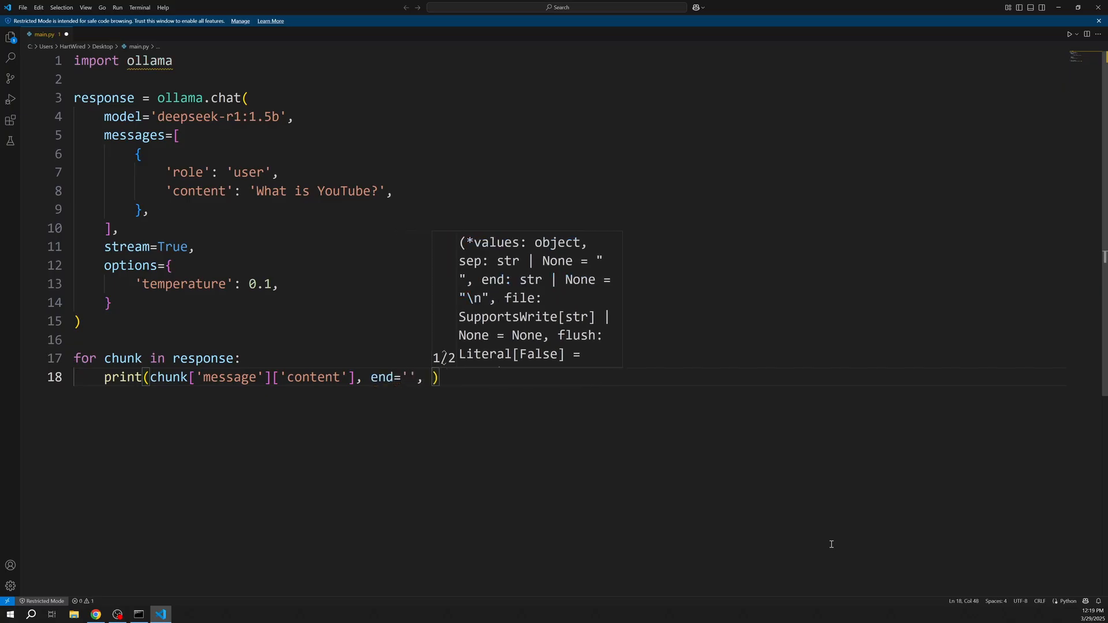